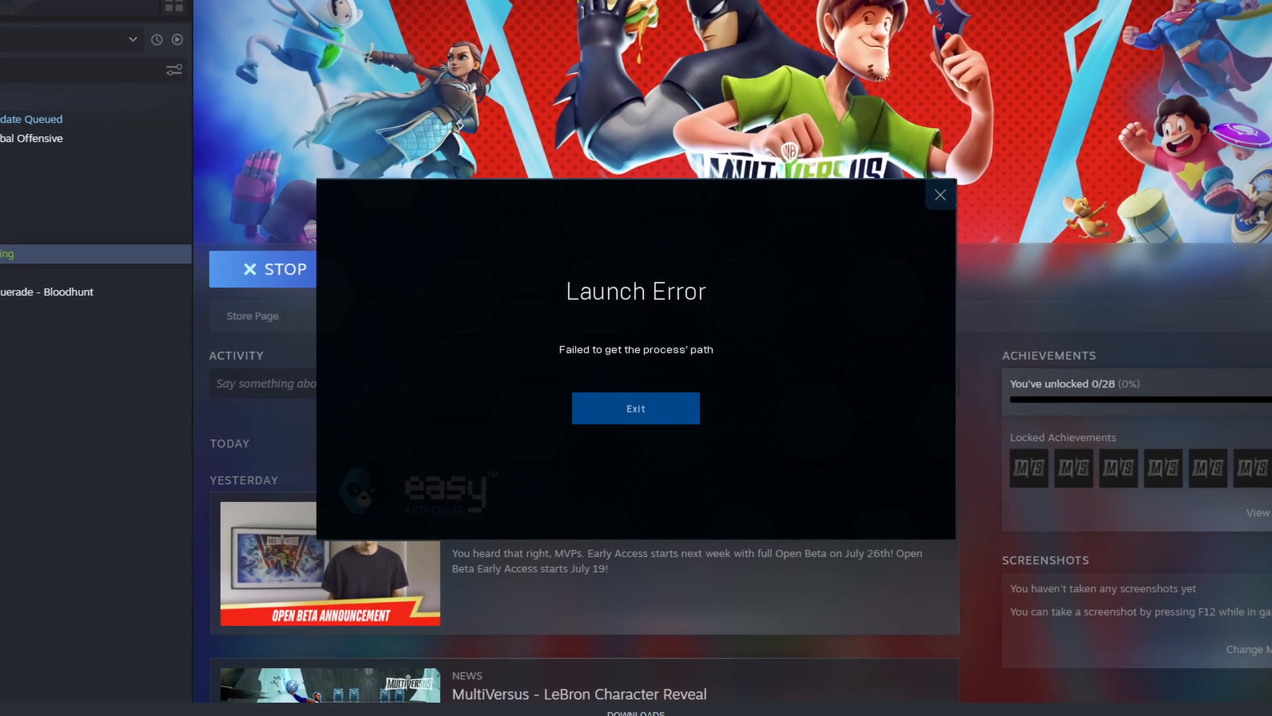
Exit the Easy Anti-Cheat 'Launch Error' dialog that appeared for MultiVersus
left_click(635, 408)
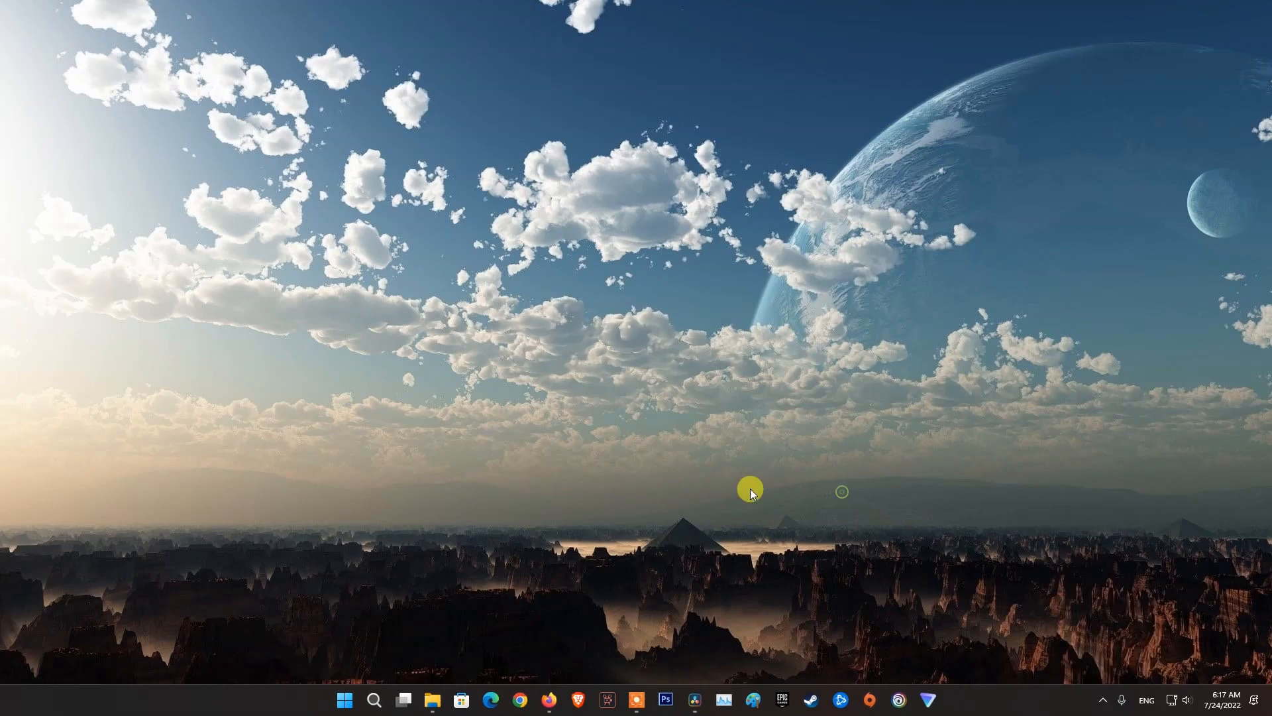
Restart Windows through the Start menu's power options
left_click(344, 700)
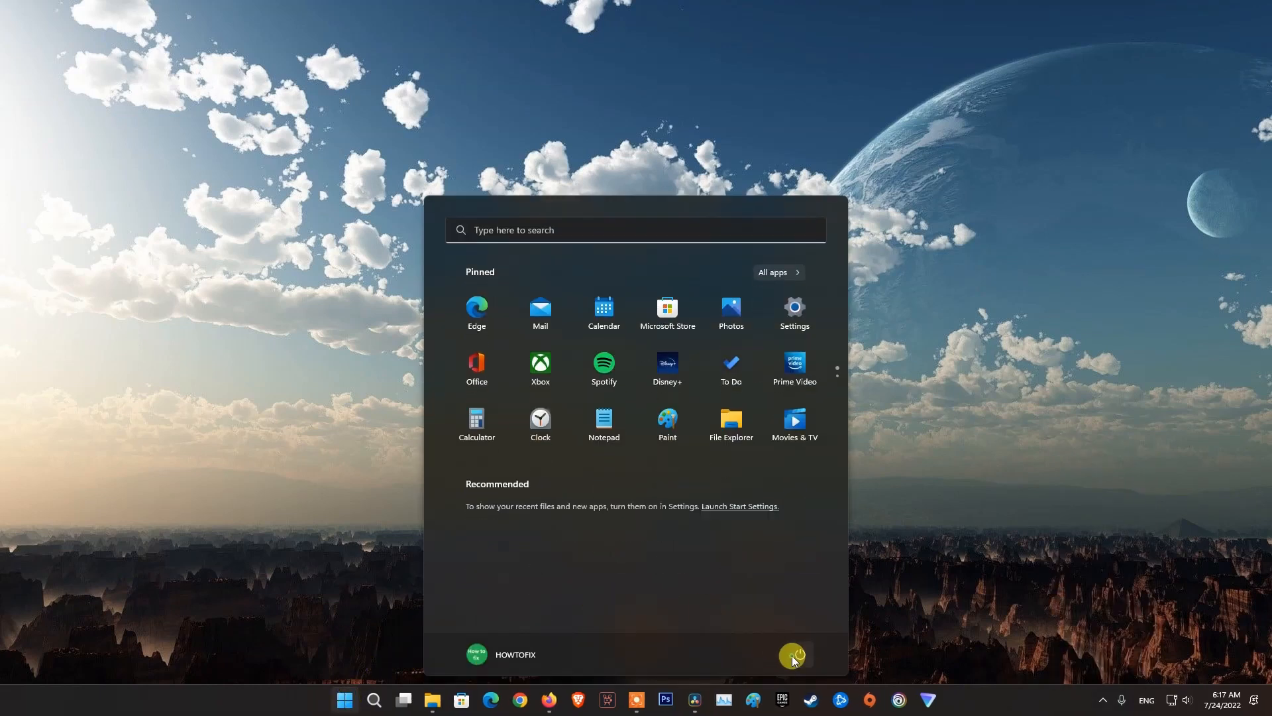
left_click(798, 655)
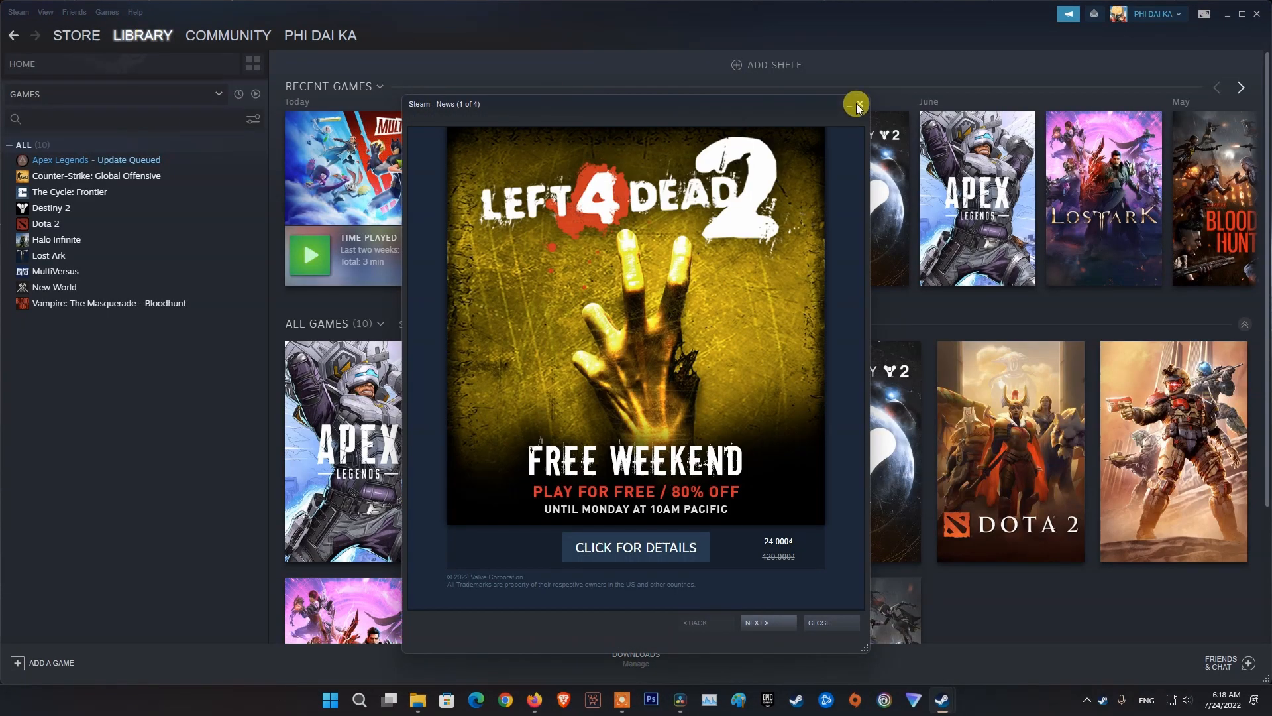
Close Steam News, relaunch MultiVersus, then open MultiVersus's library right-click menu
left_click(856, 104)
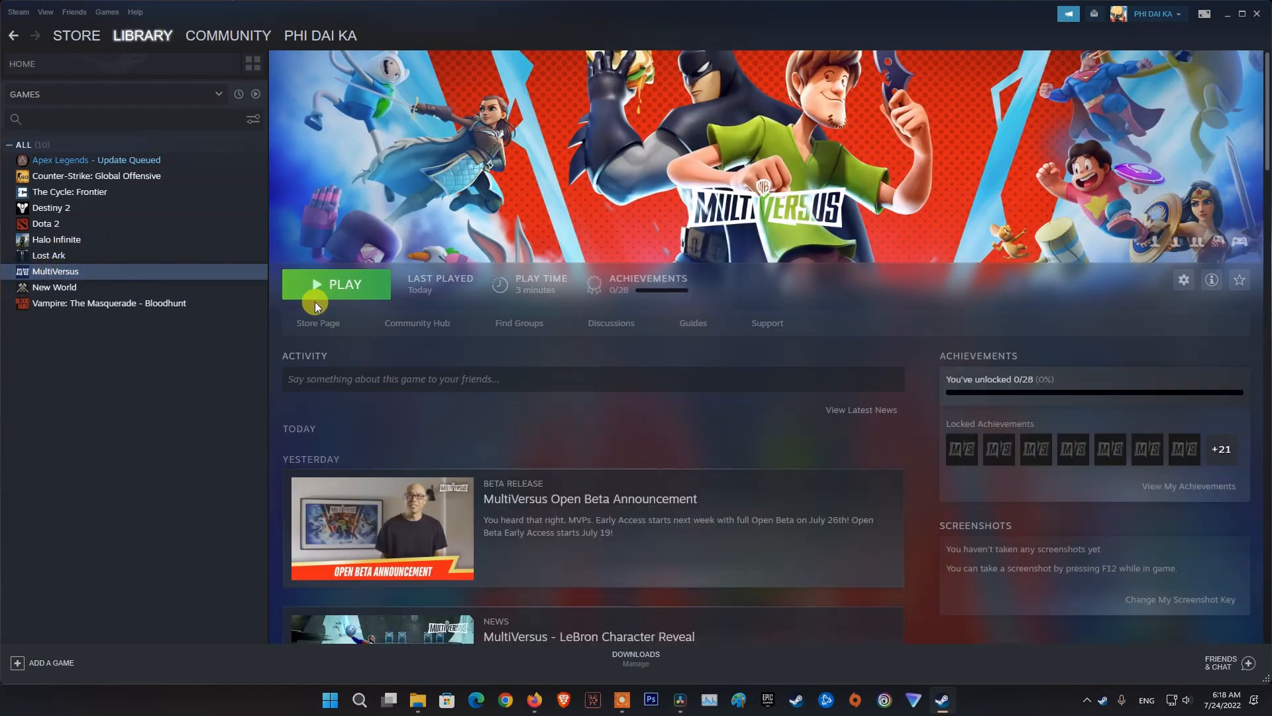
left_click(344, 285)
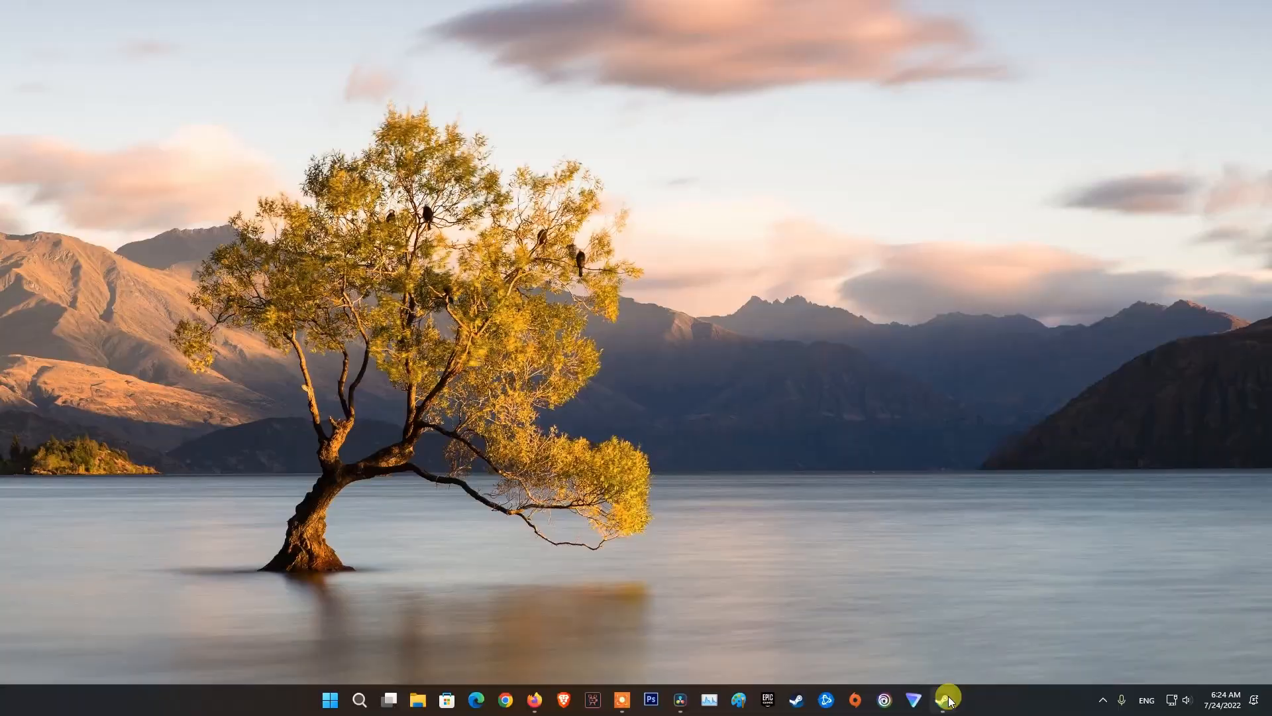
left_click(940, 698)
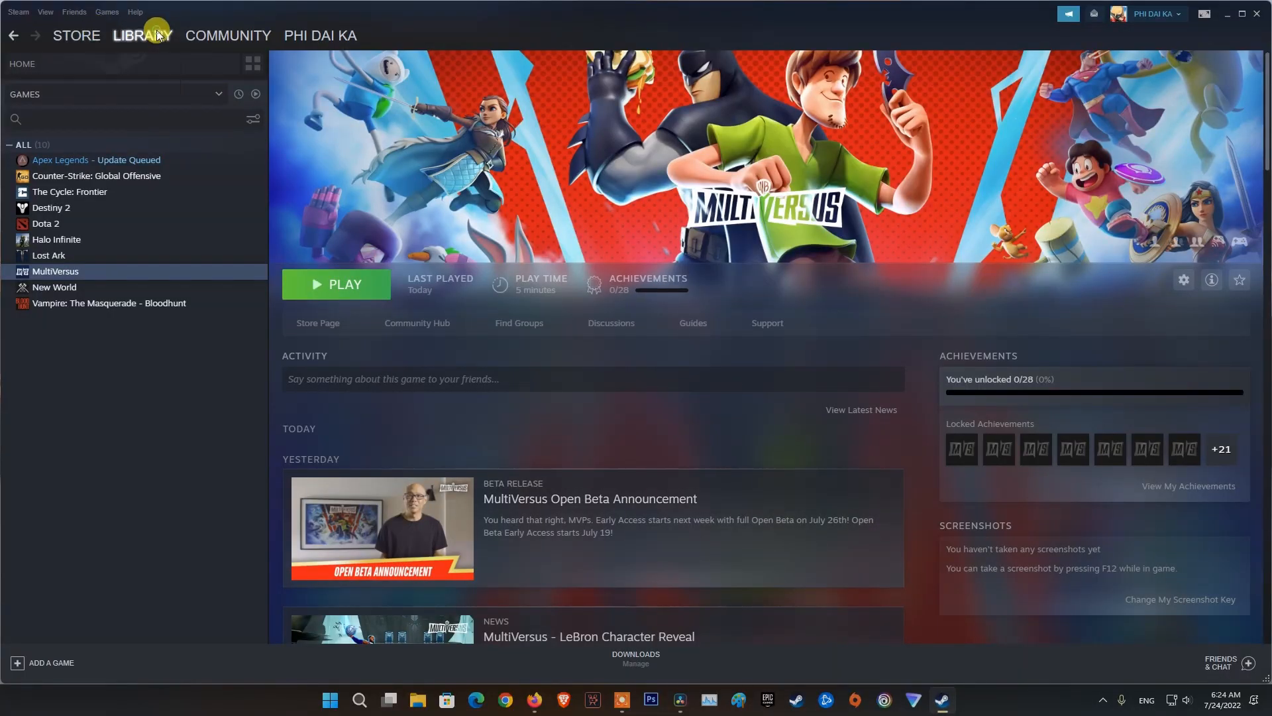
left_click(21, 64)
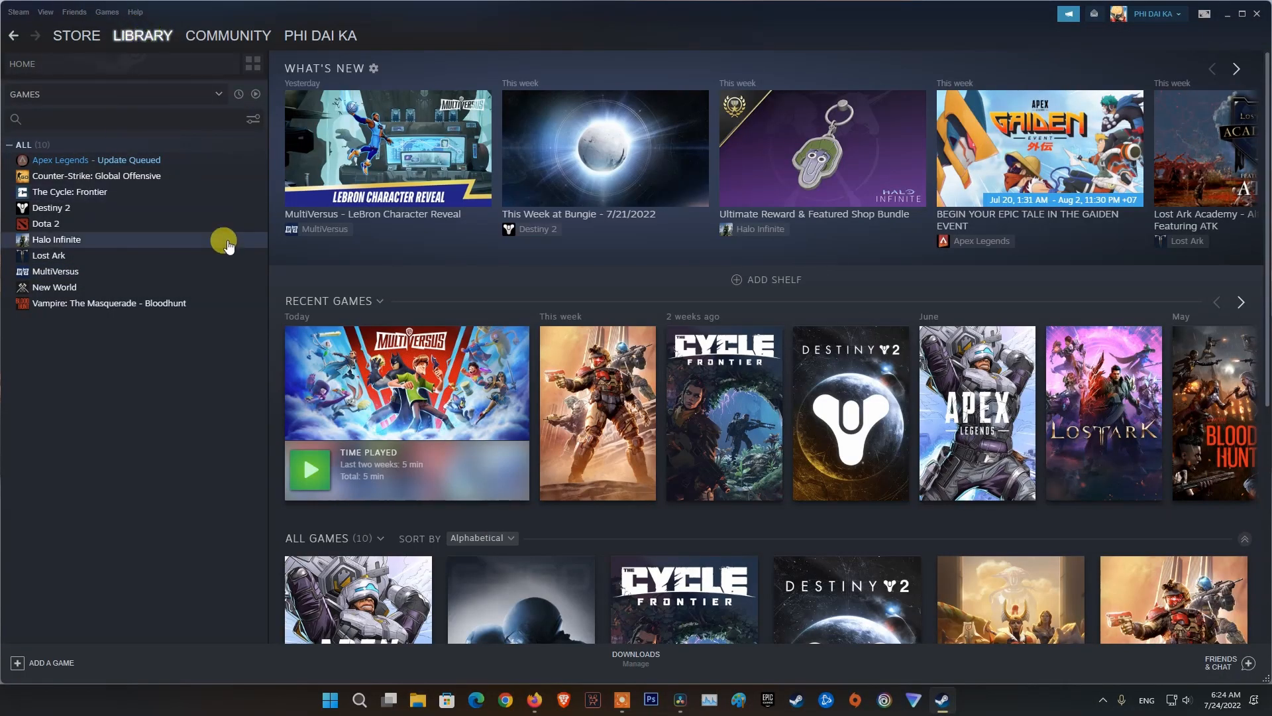
right_click(55, 270)
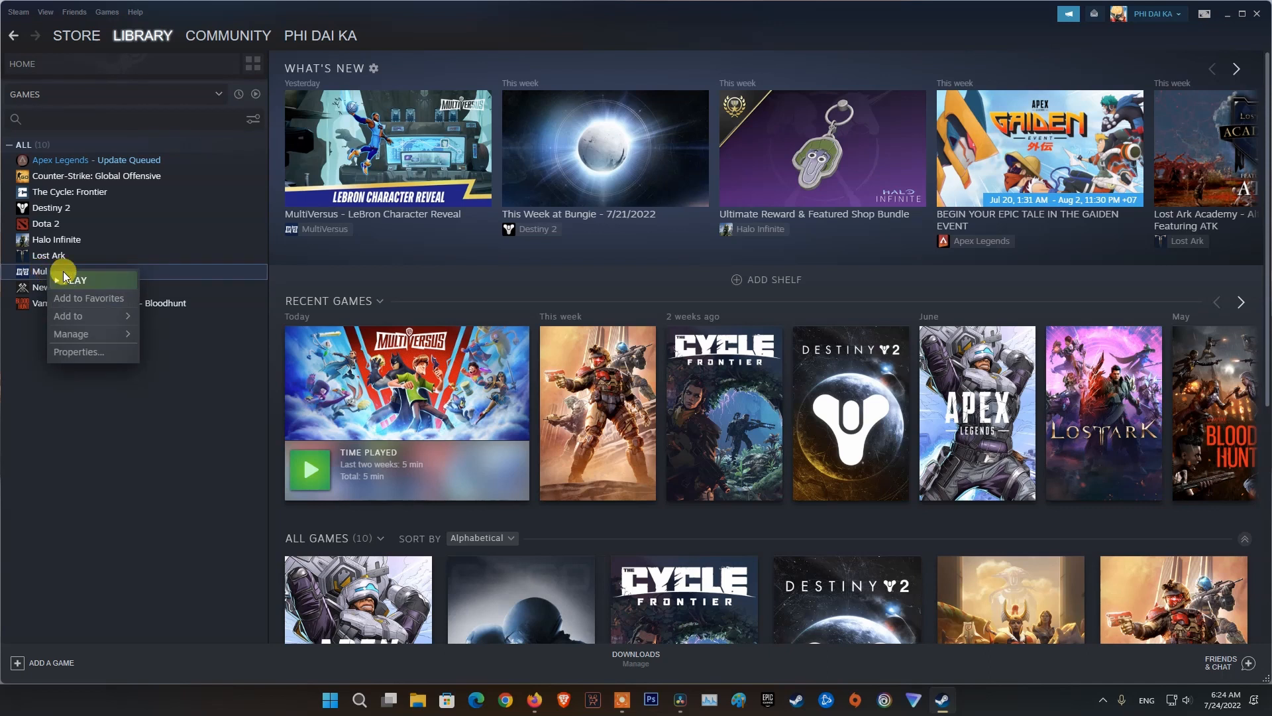
mouse_move(94, 334)
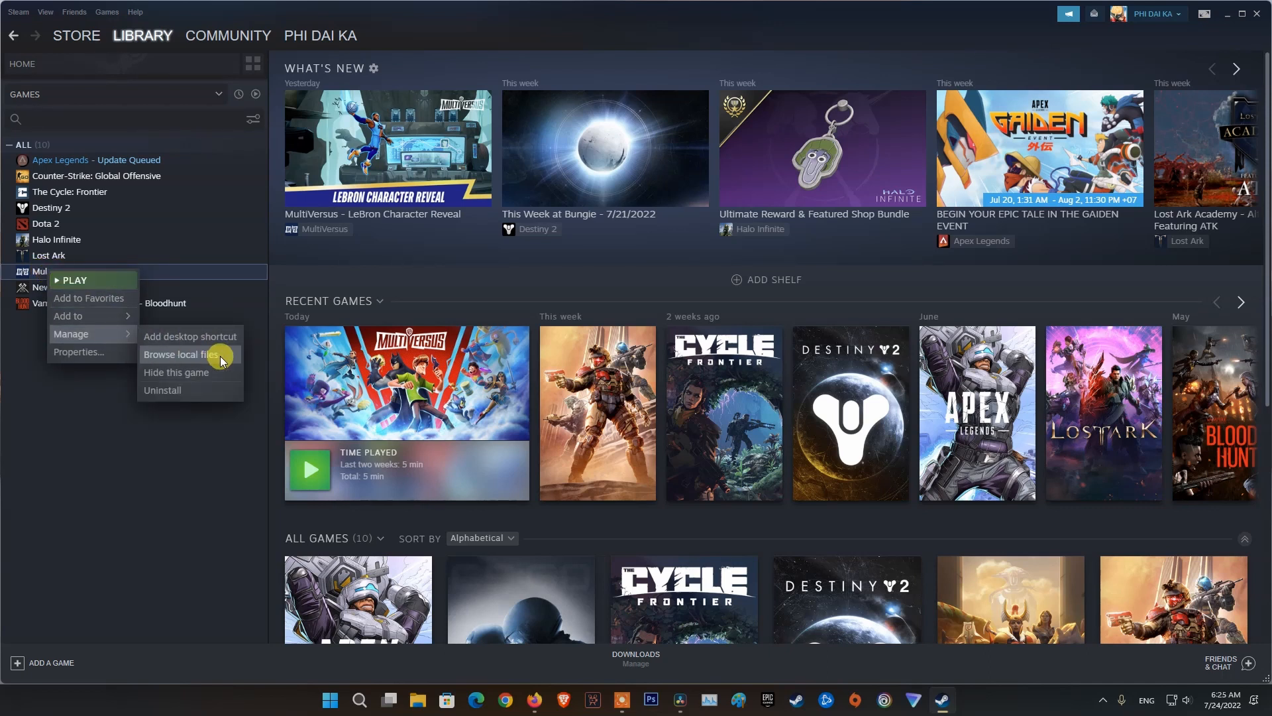
Browse MultiVersus's install folder and review MultiVersus.exe's Compatibility properties
left_click(175, 354)
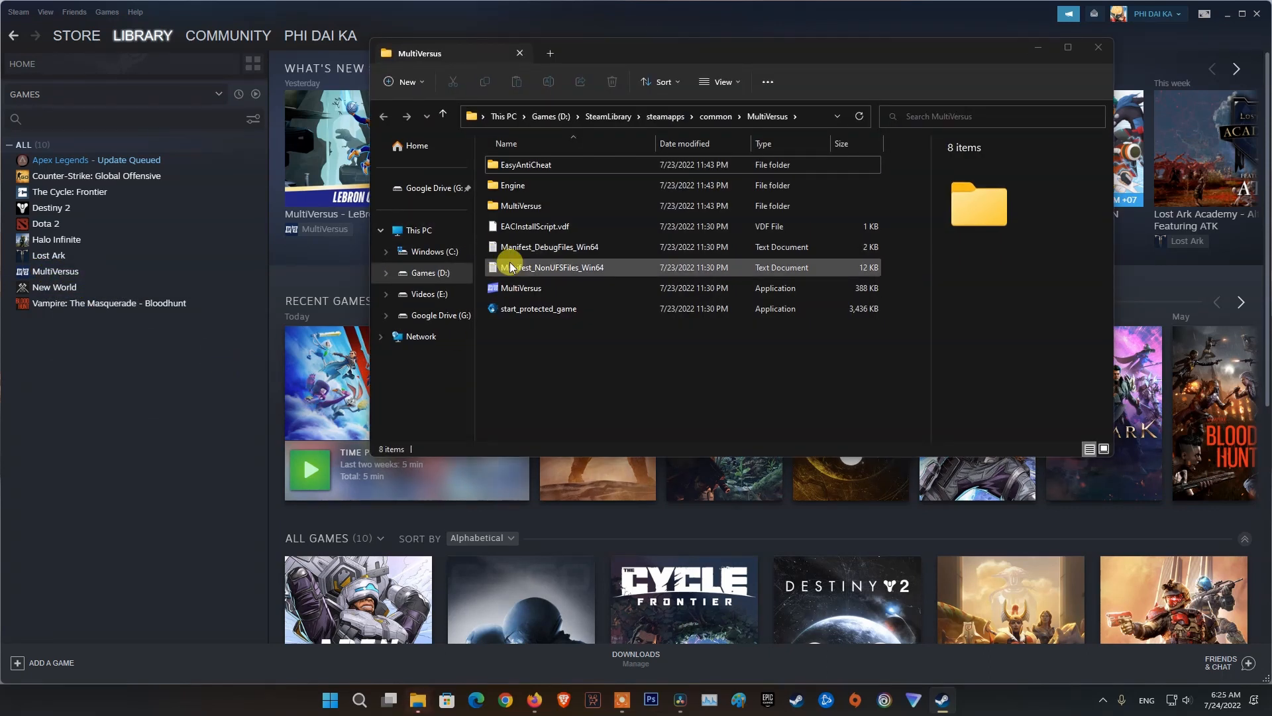
left_click(521, 289)
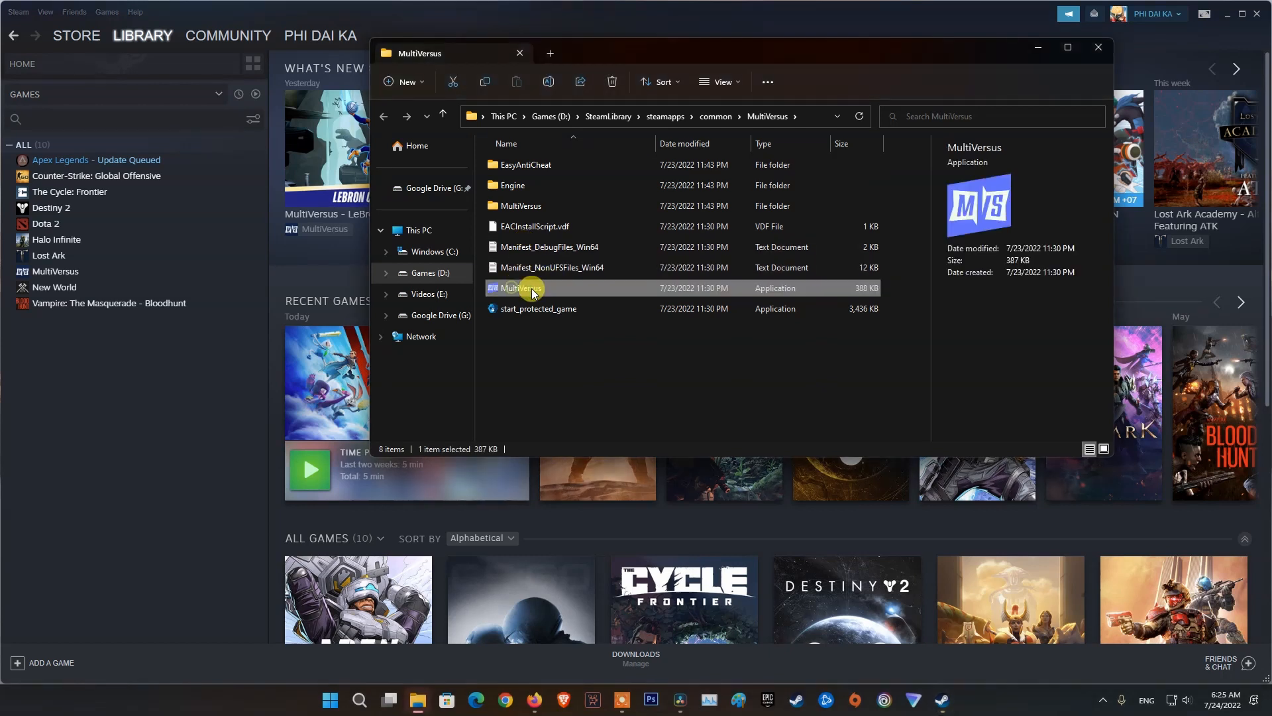
right_click(520, 289)
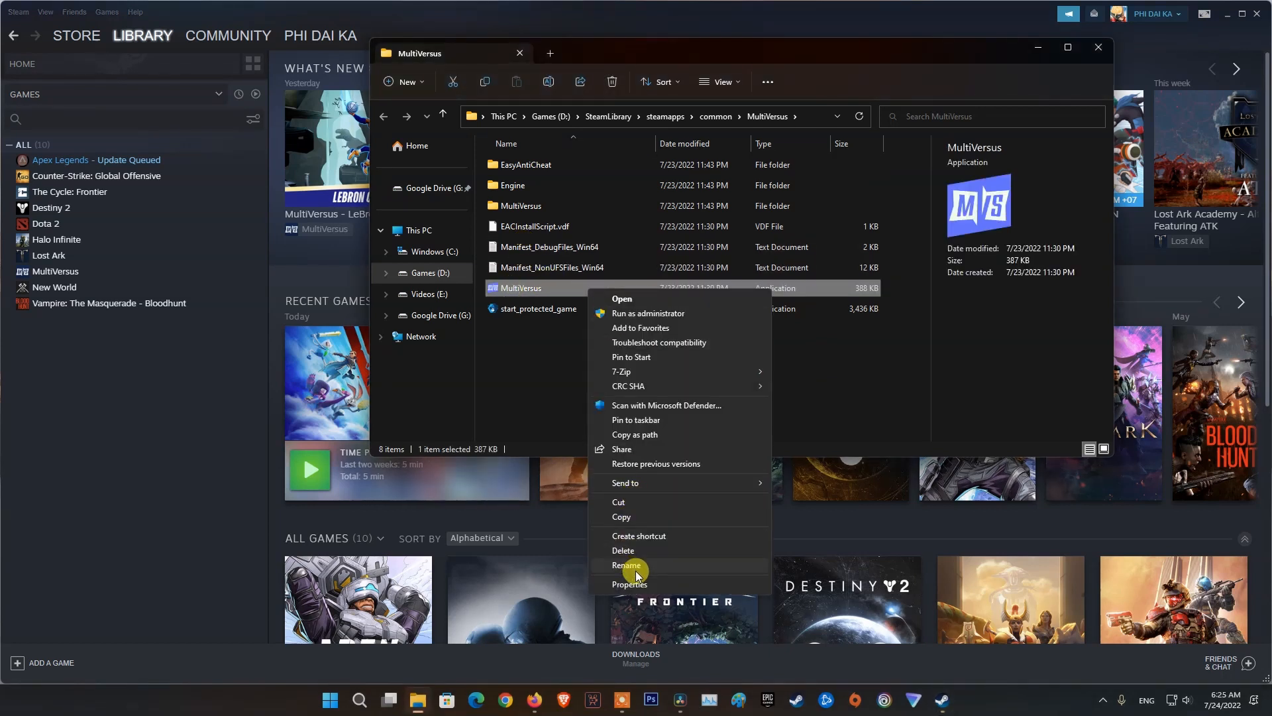
left_click(630, 587)
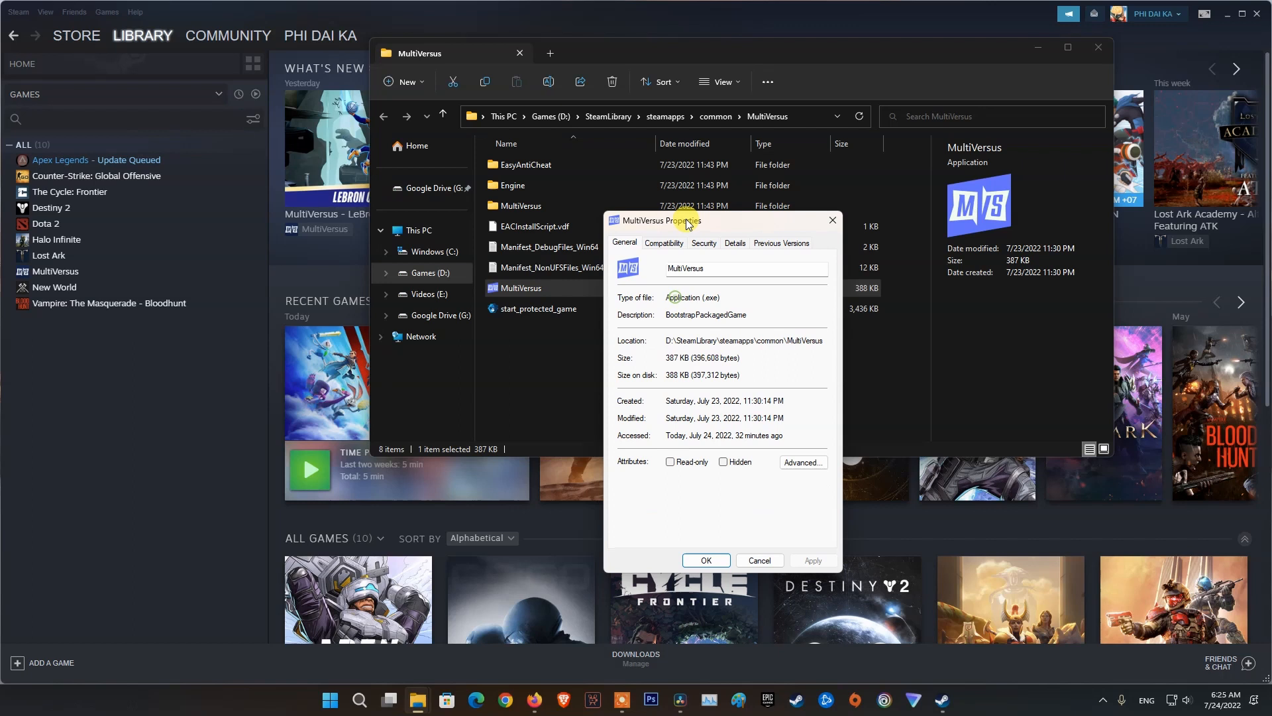
left_click(662, 245)
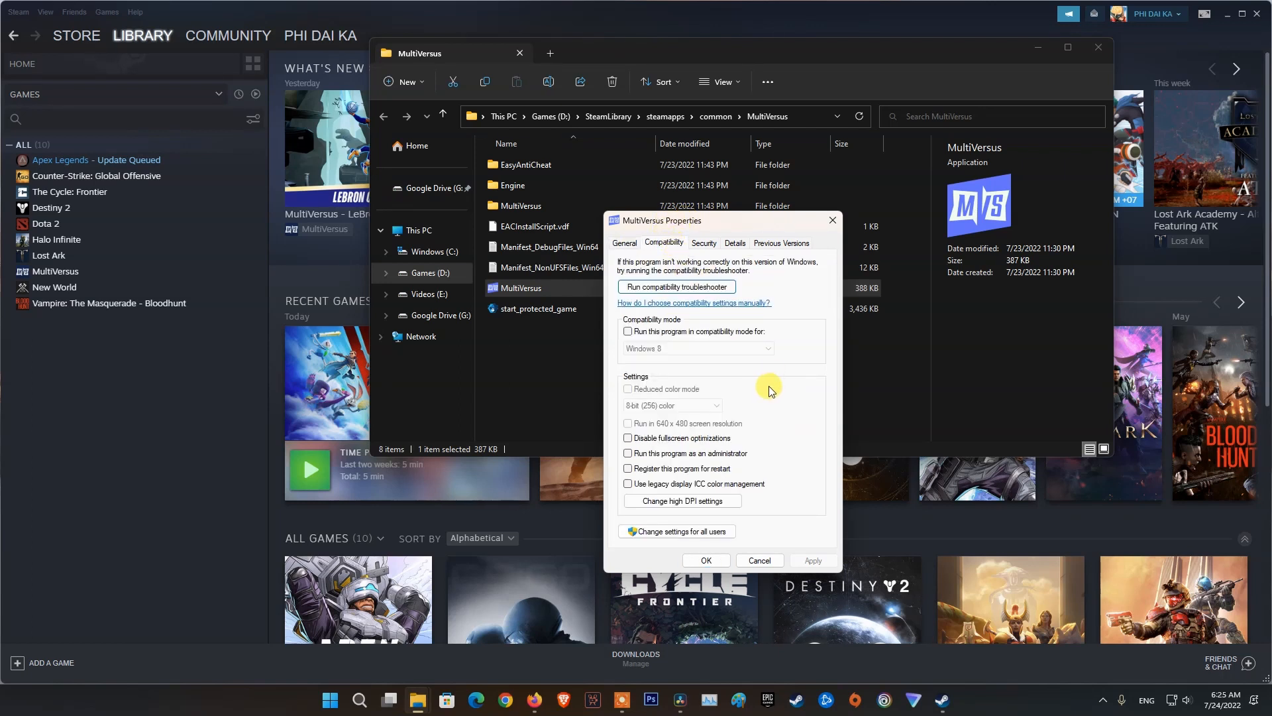
left_click(628, 453)
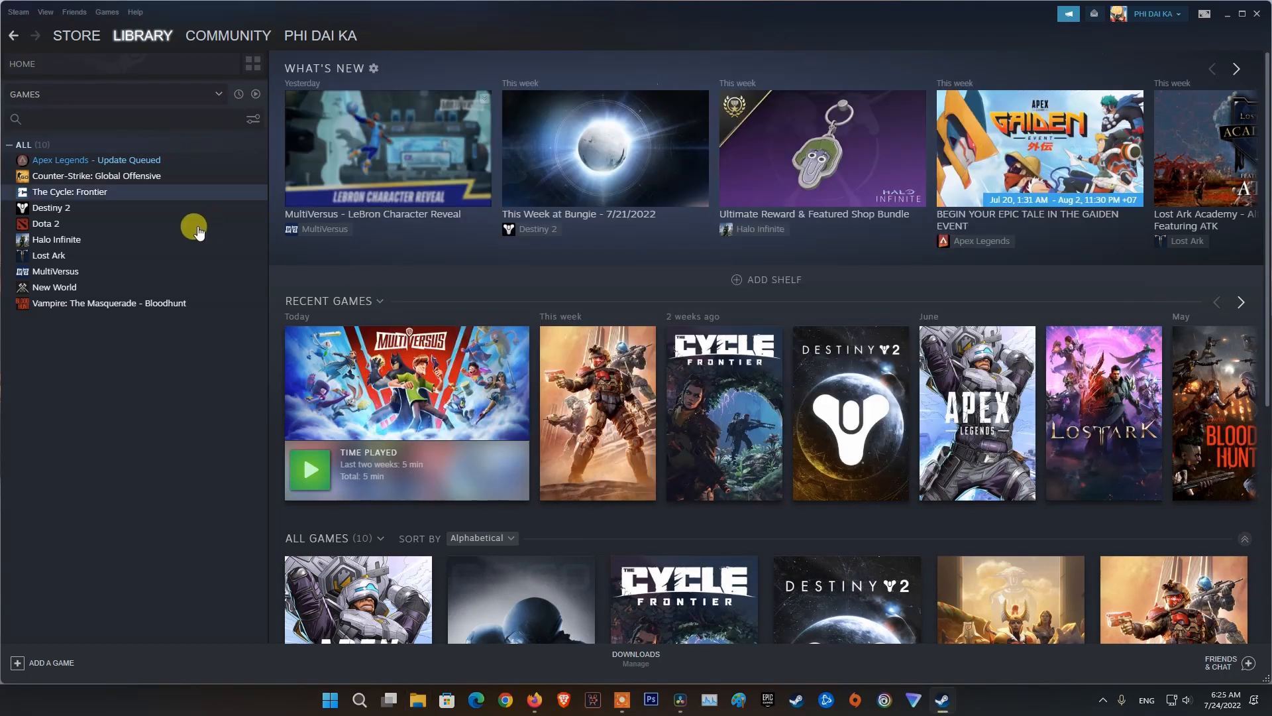
Select MultiVersus in the Library list and press Play
left_click(55, 271)
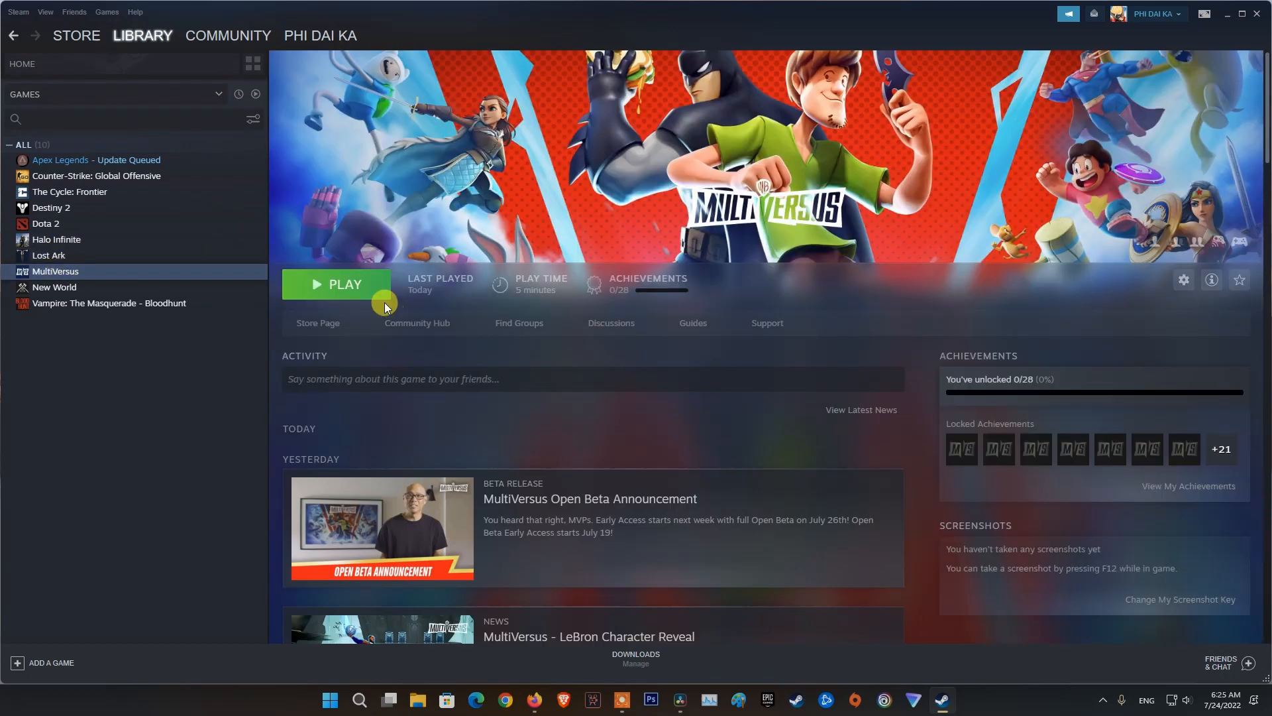
left_click(336, 285)
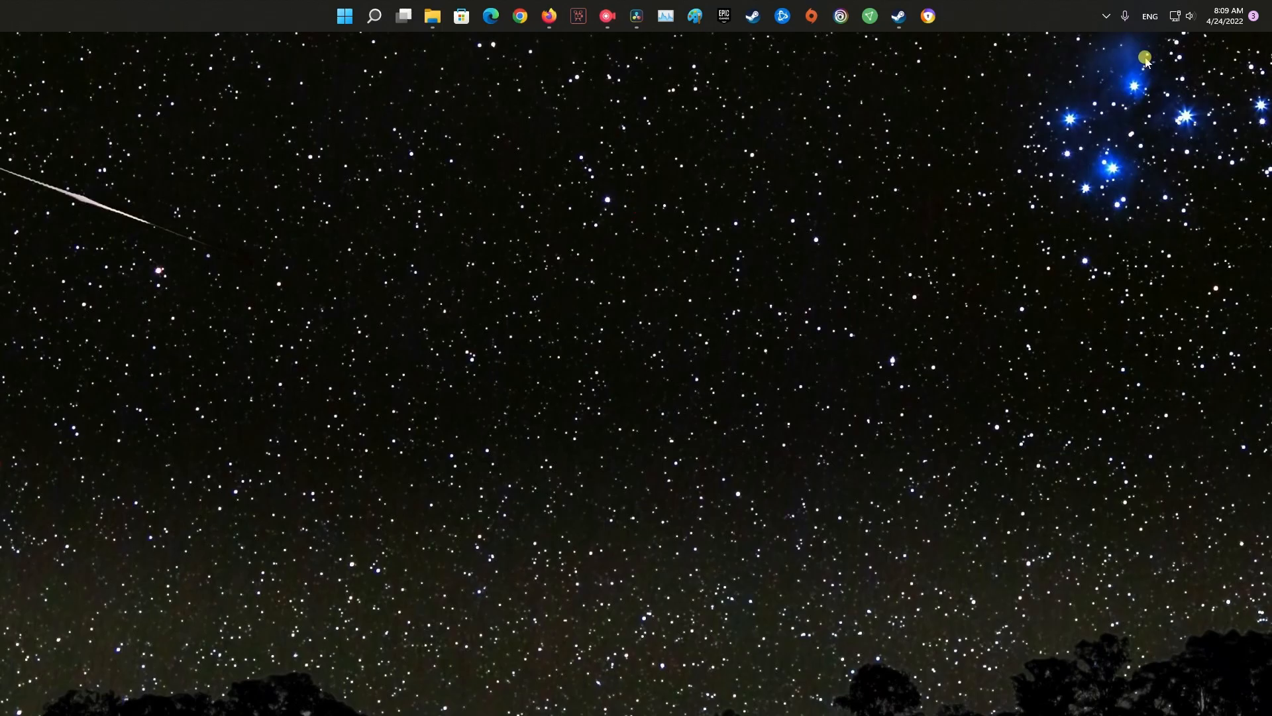
Disable Avast shields permanently from its system tray icon
left_click(1105, 15)
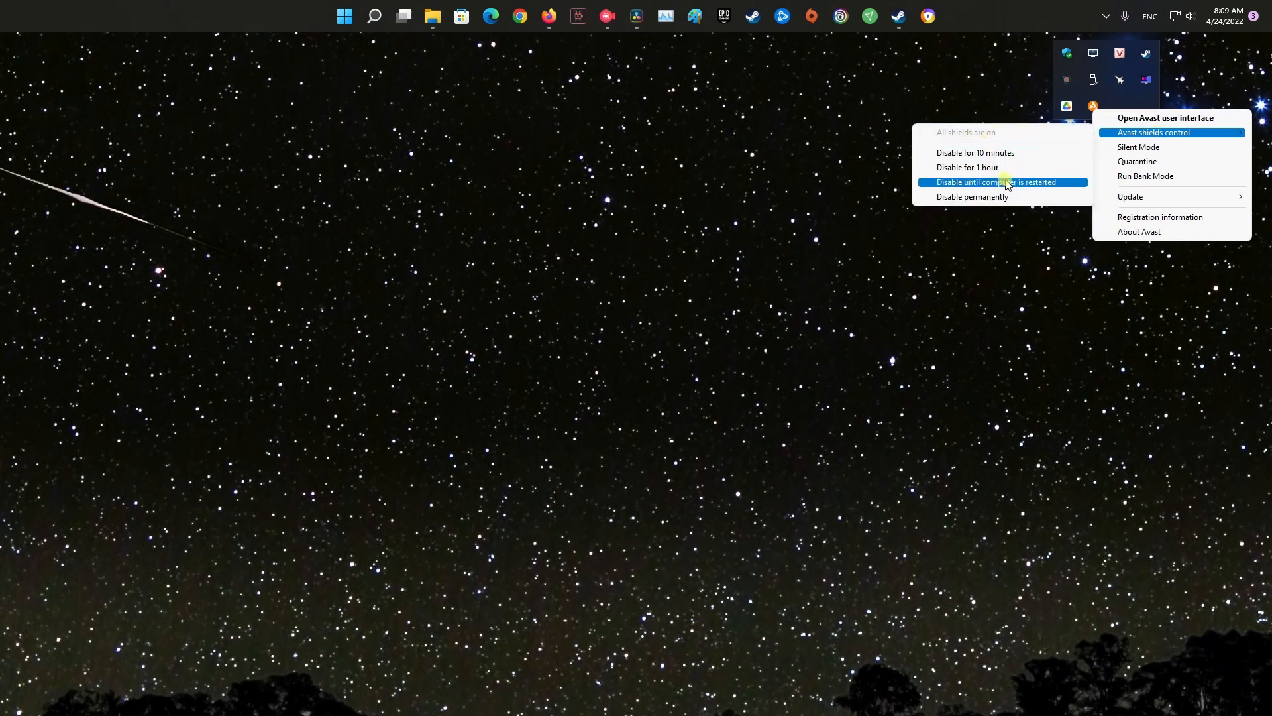
mouse_move(976, 196)
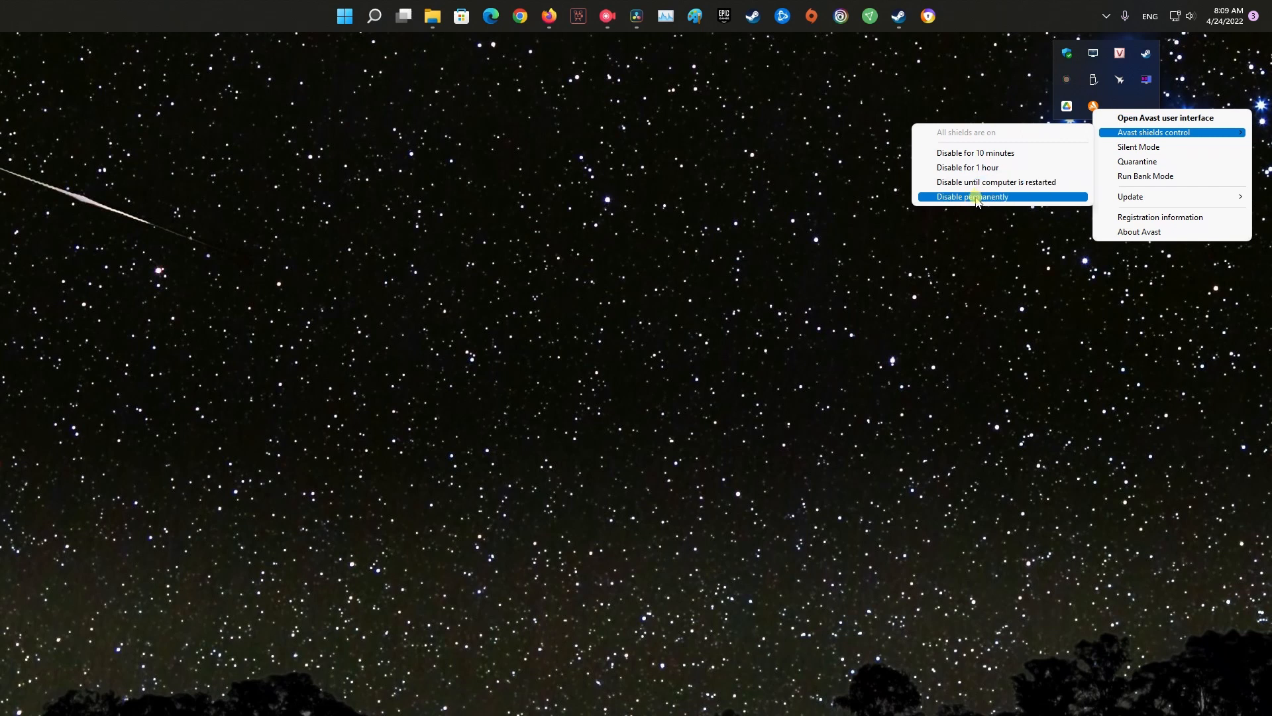
mouse_move(972, 198)
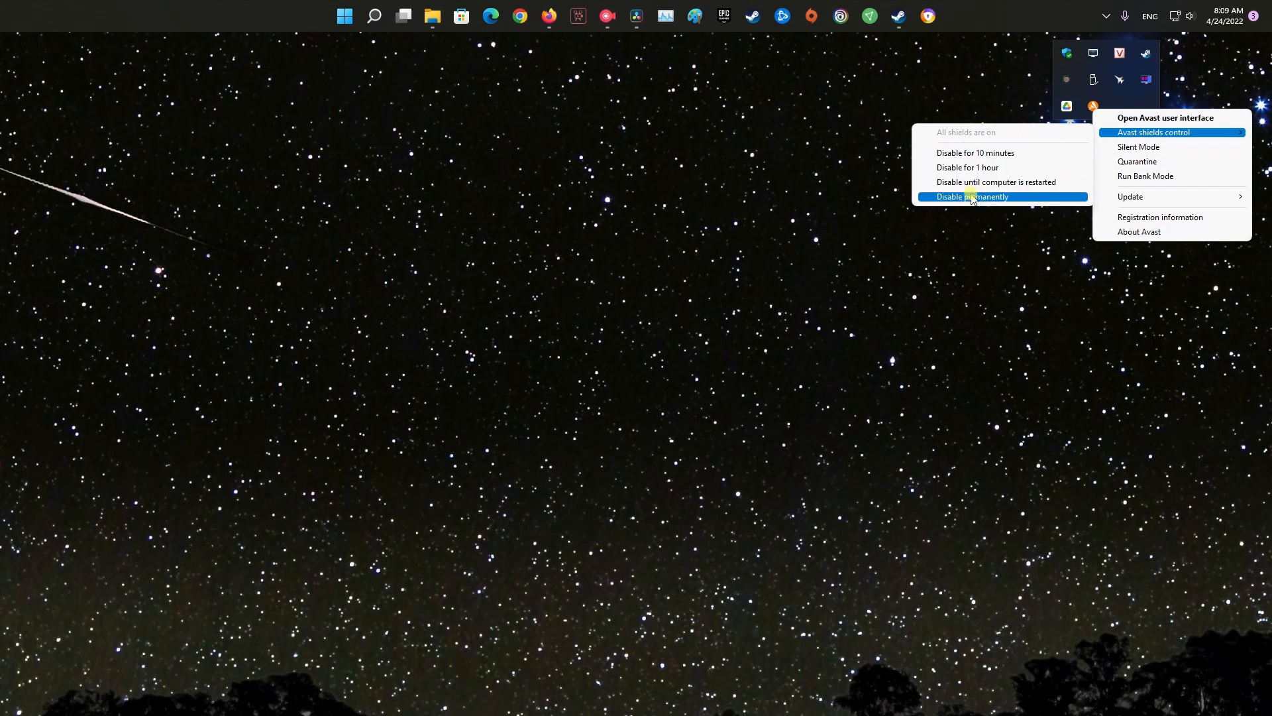
left_click(970, 196)
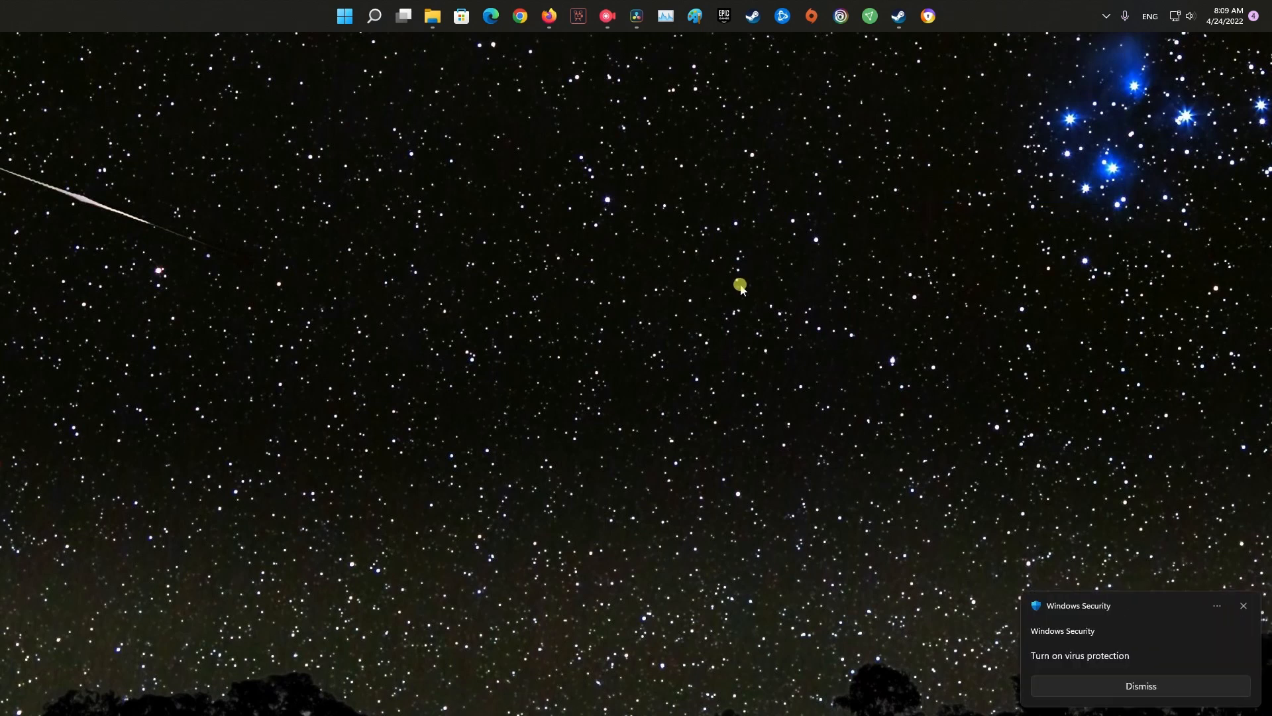
mouse_move(1027, 112)
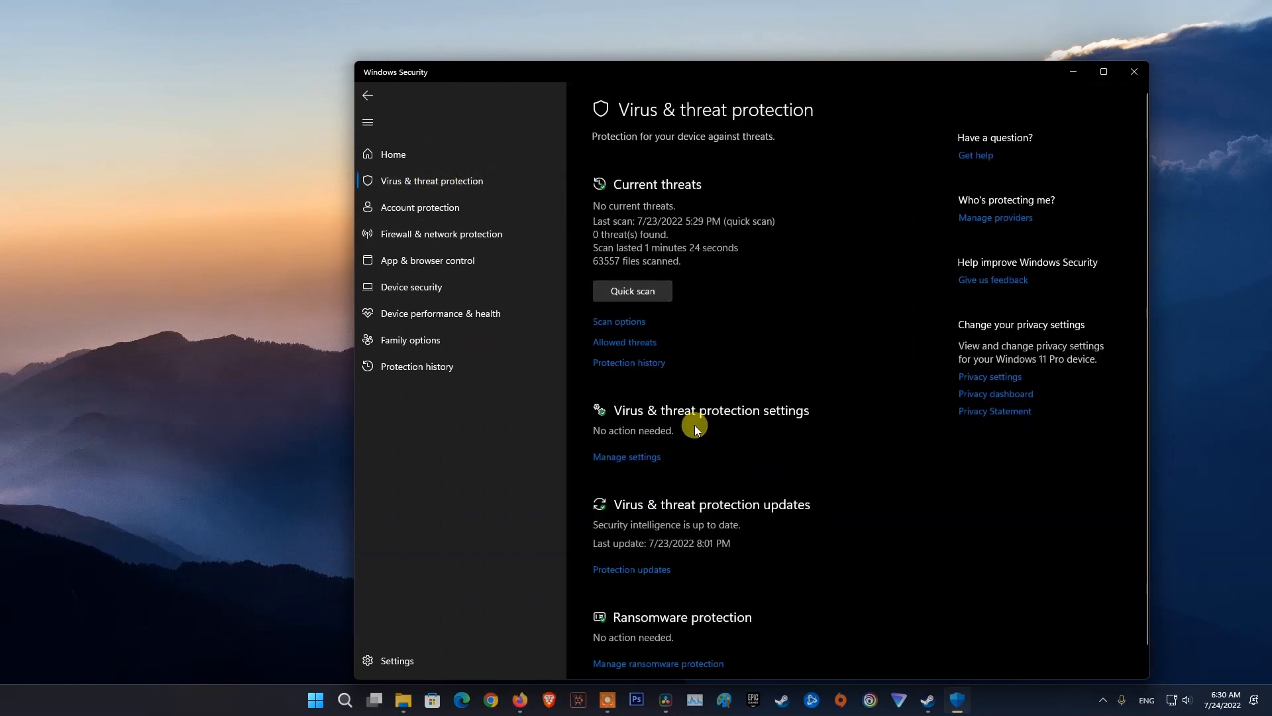
Add a Folder exclusion via Virus & threat protection's Manage settings
scroll("down", 3)
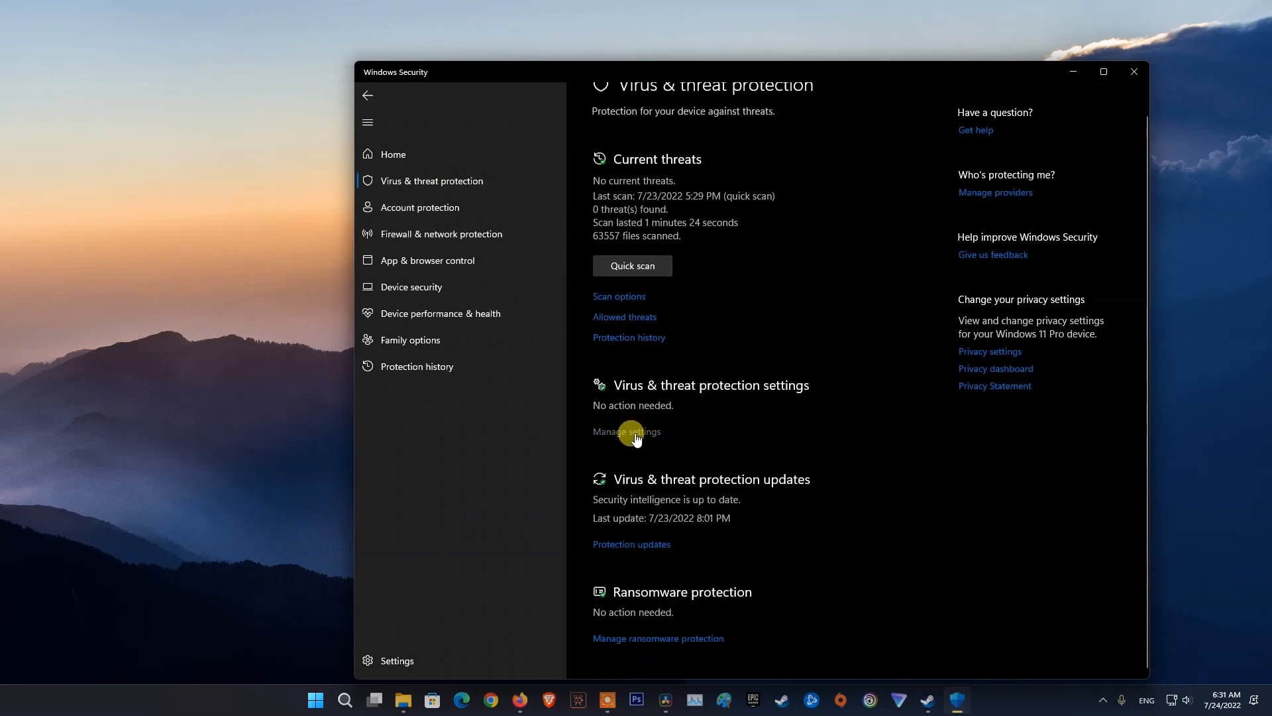
left_click(626, 430)
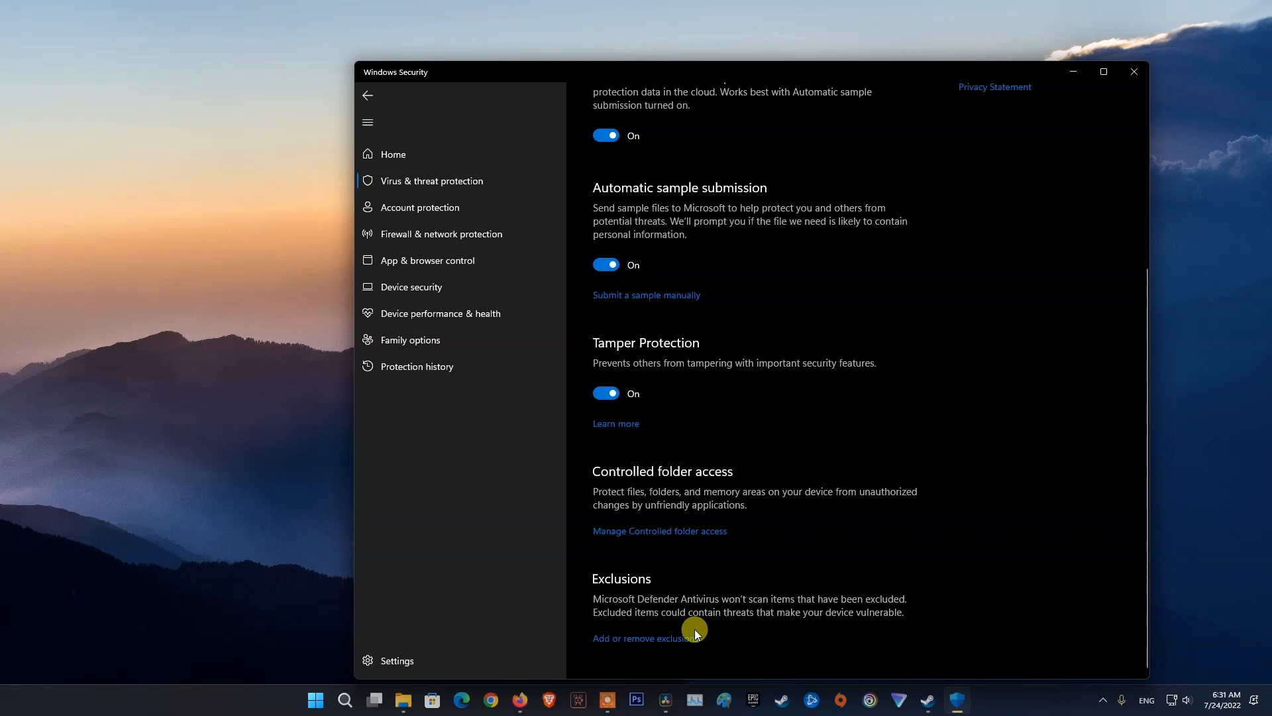
left_click(647, 637)
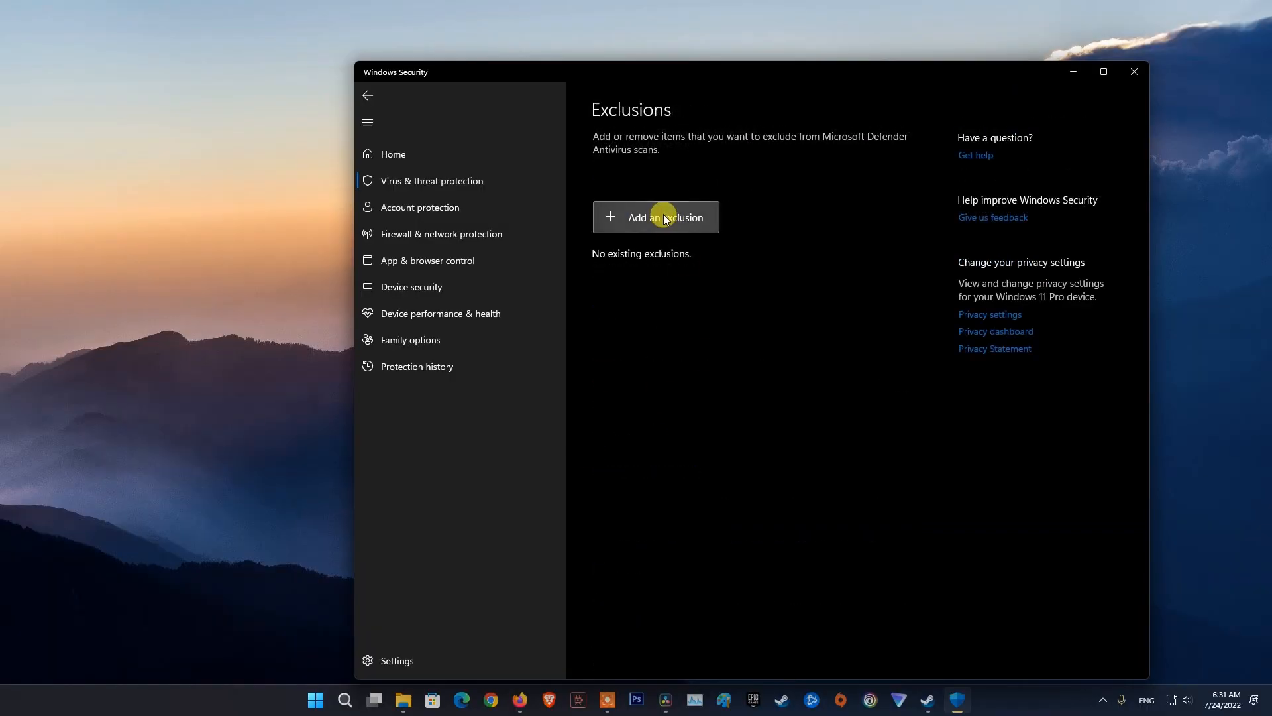
left_click(664, 217)
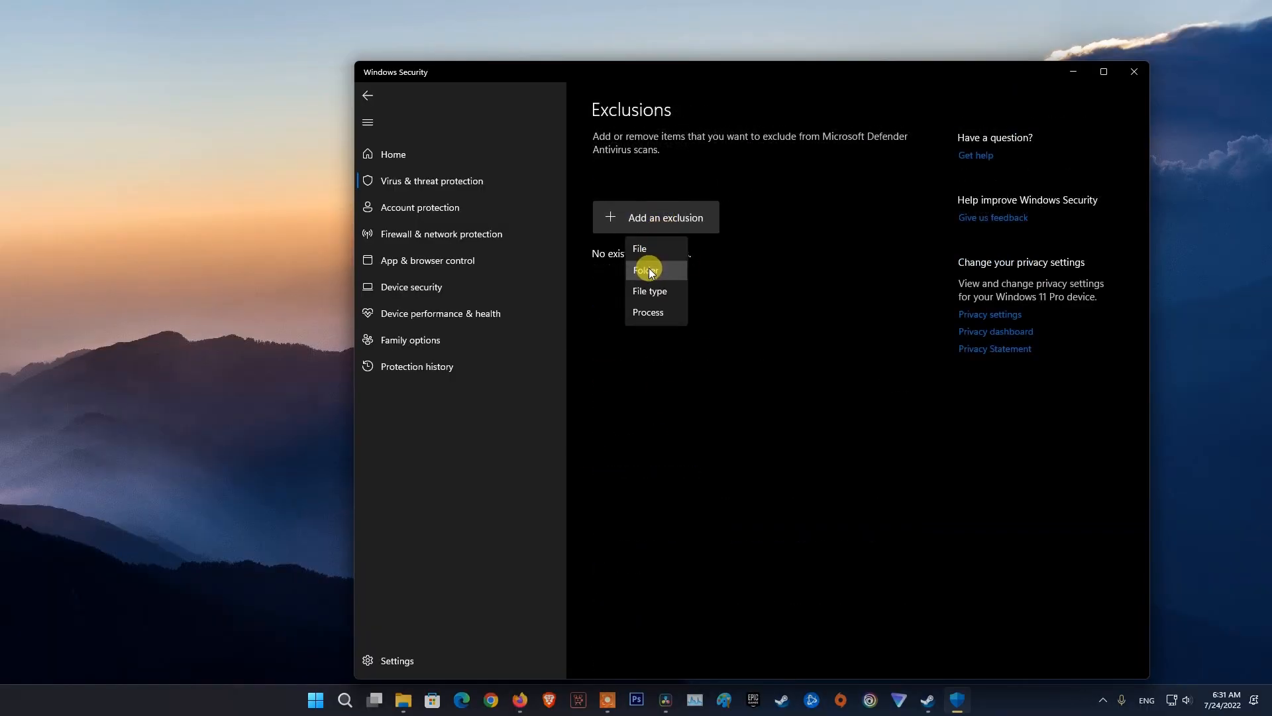
left_click(647, 270)
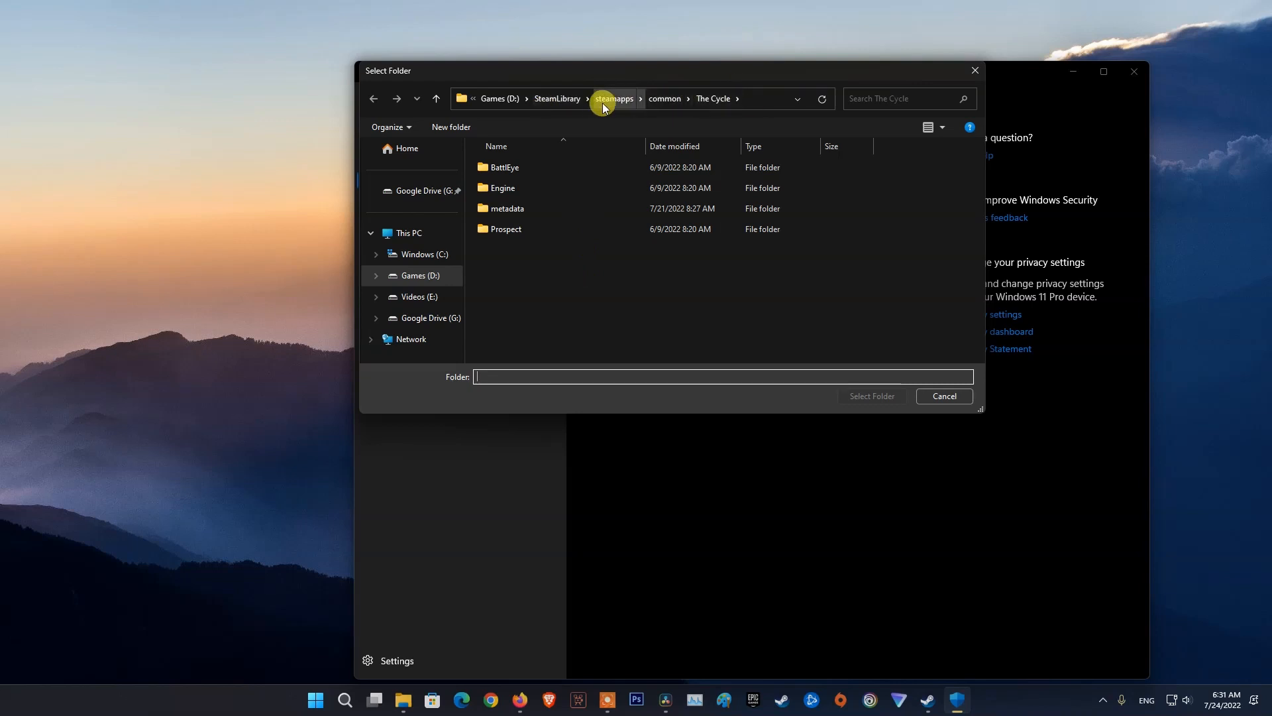
Pick D:\SteamLibrary\steamapps\common\MultiVersus as the excluded folder
left_click(615, 98)
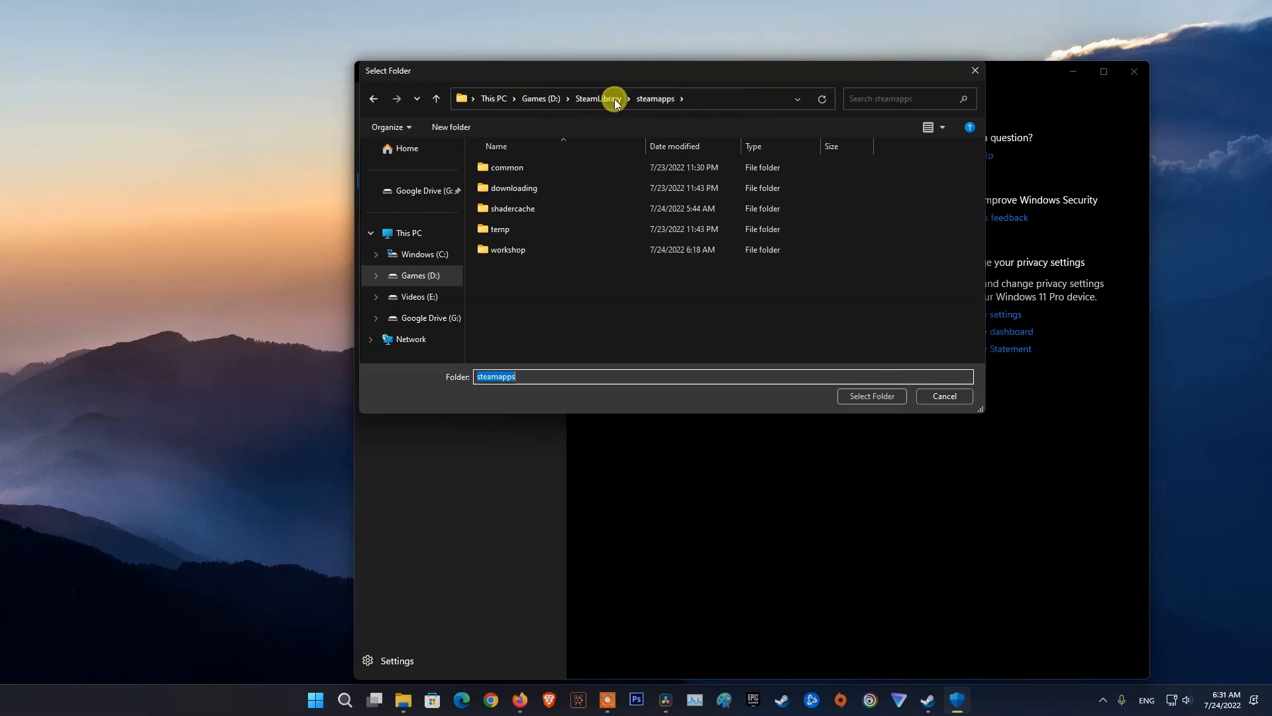
double_click(506, 166)
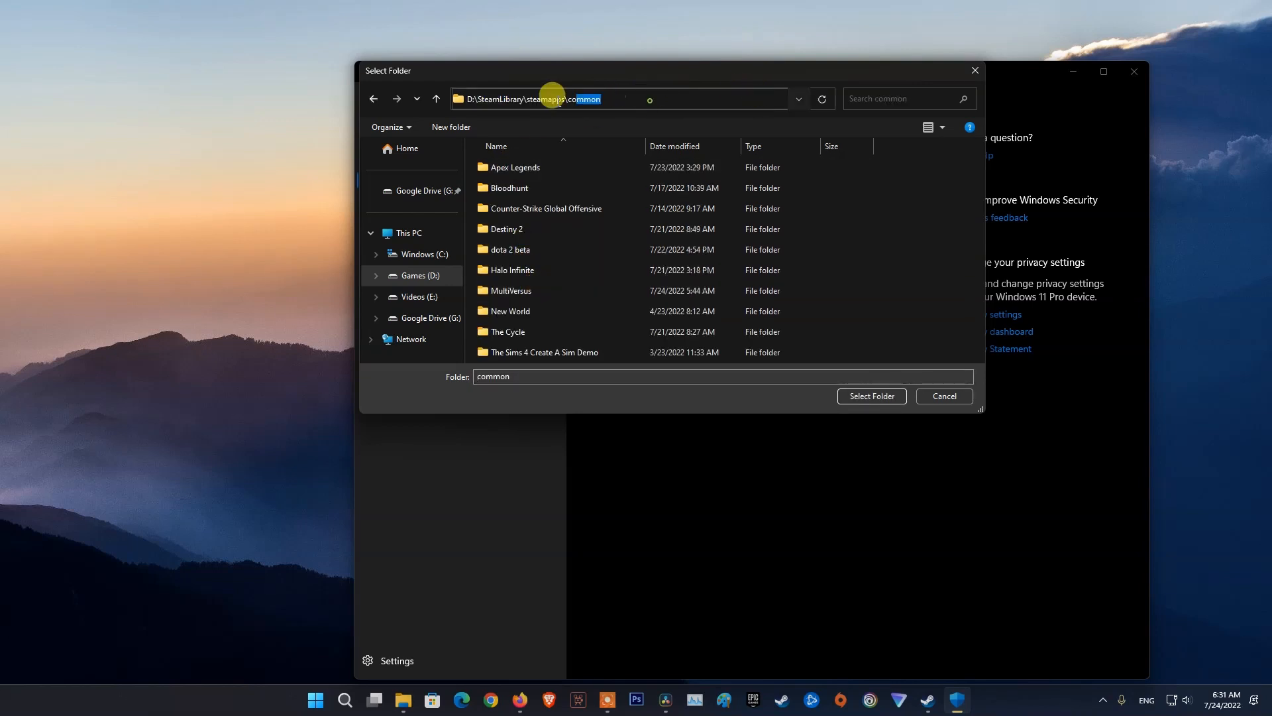
left_click(511, 290)
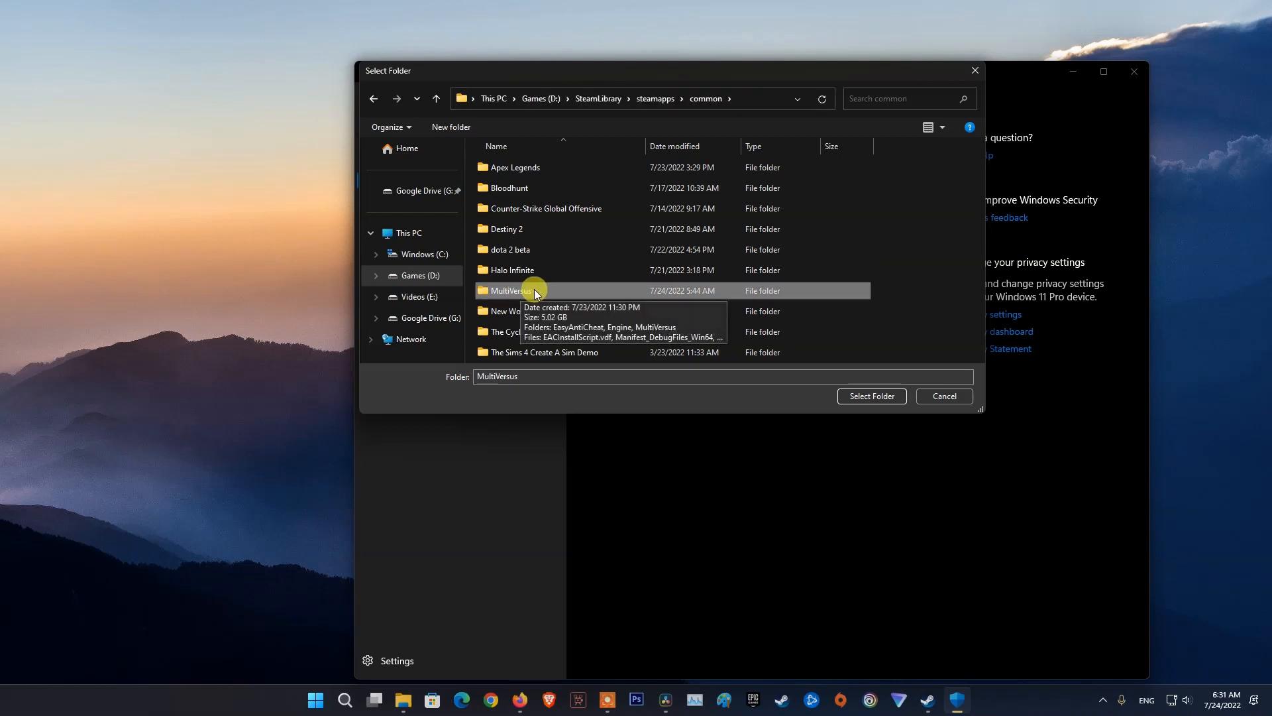
left_click(871, 396)
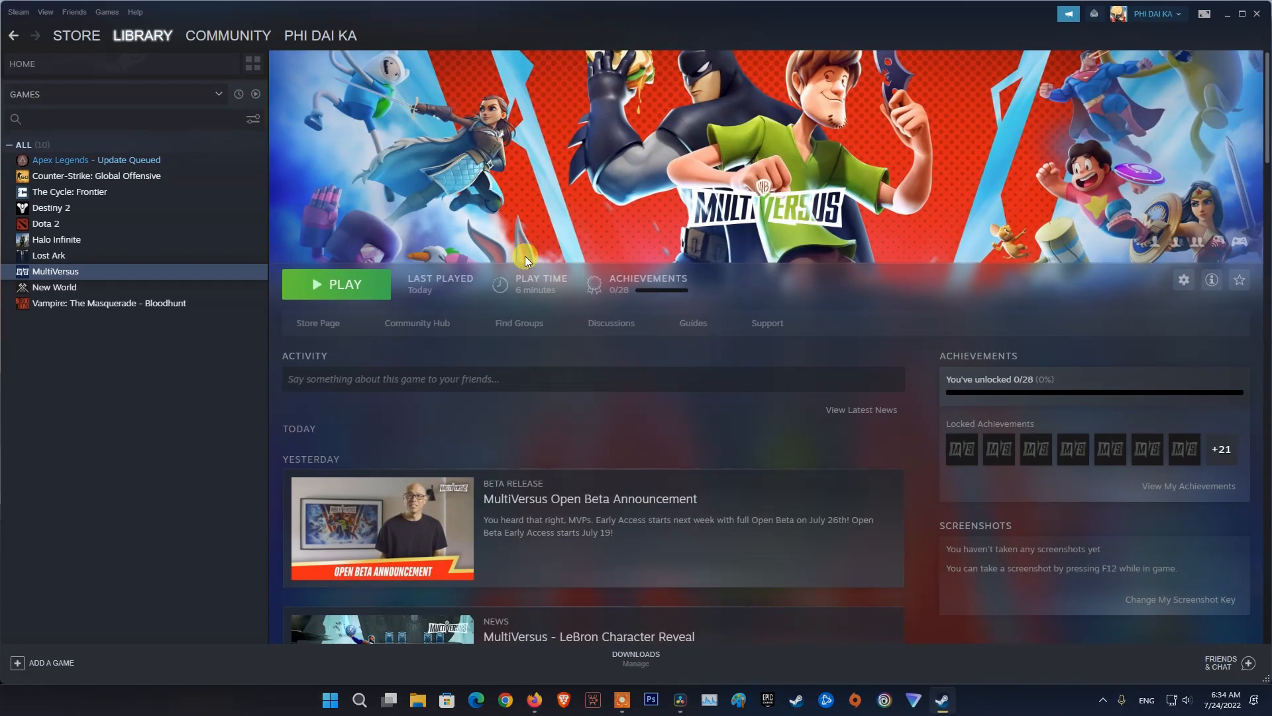
Browse MultiVersus's local files from Manage and enter the EasyAntiCheat folder
left_click(22, 65)
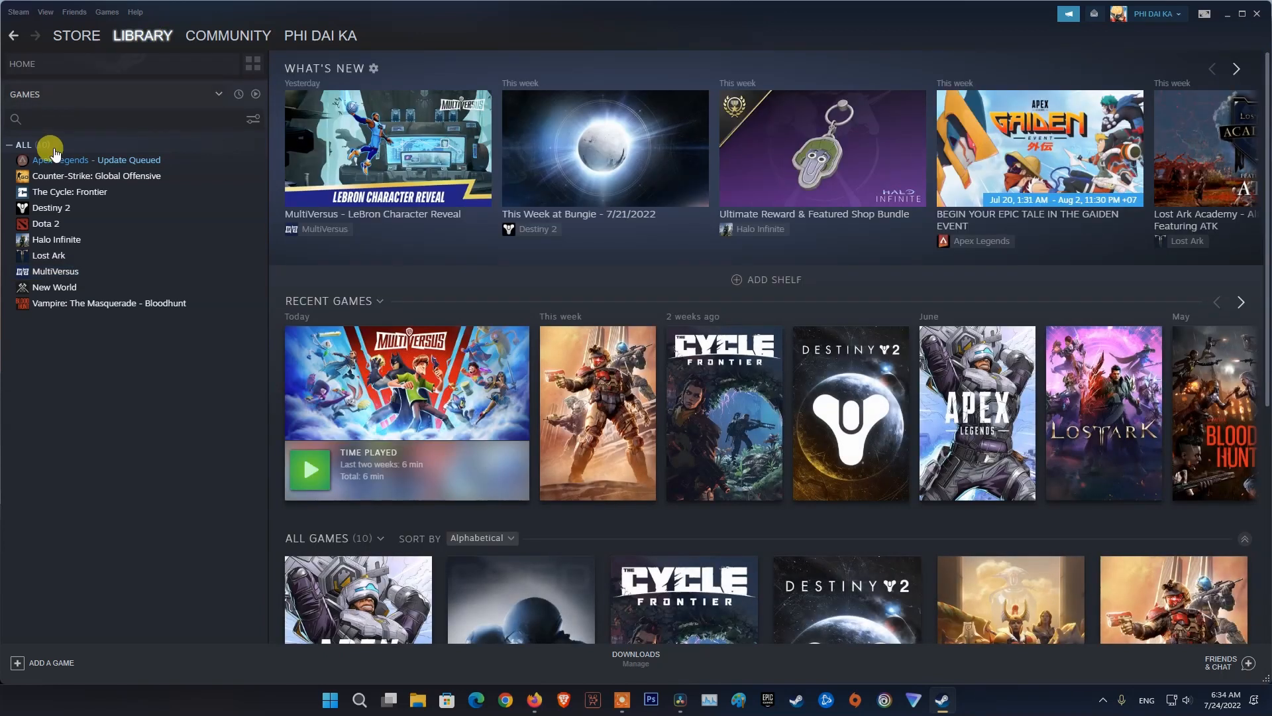
right_click(55, 271)
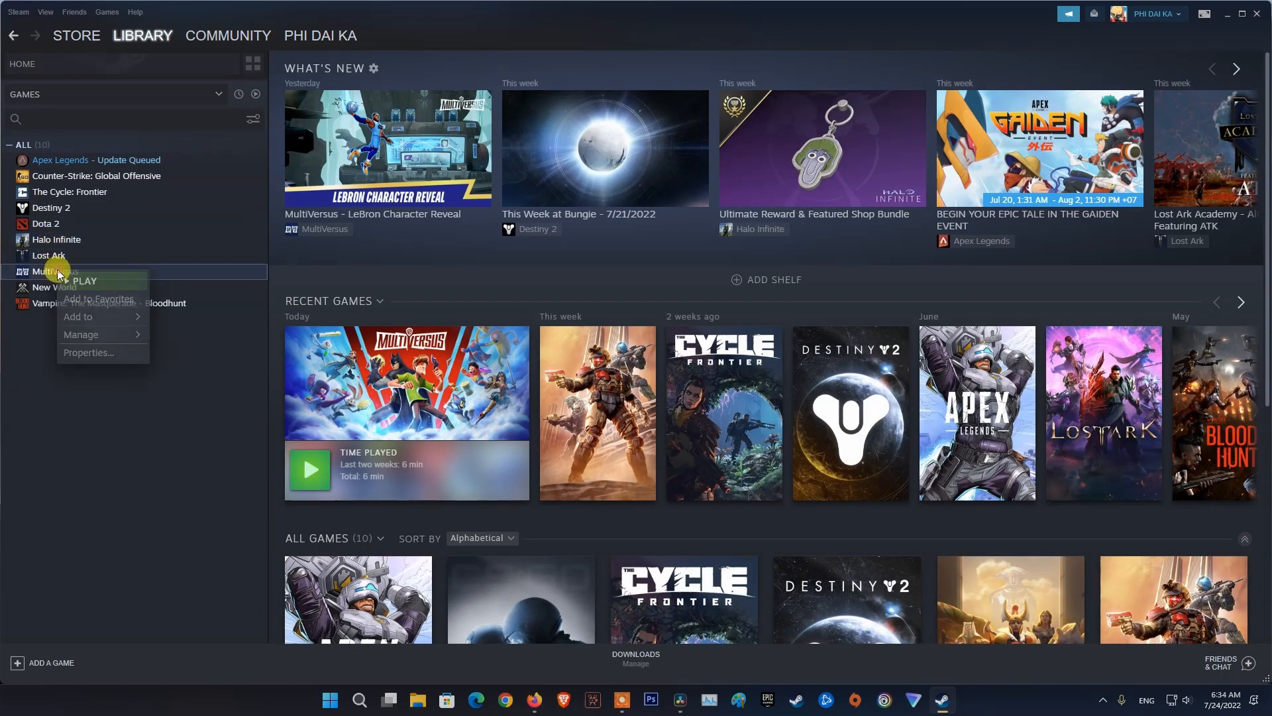
mouse_move(81, 334)
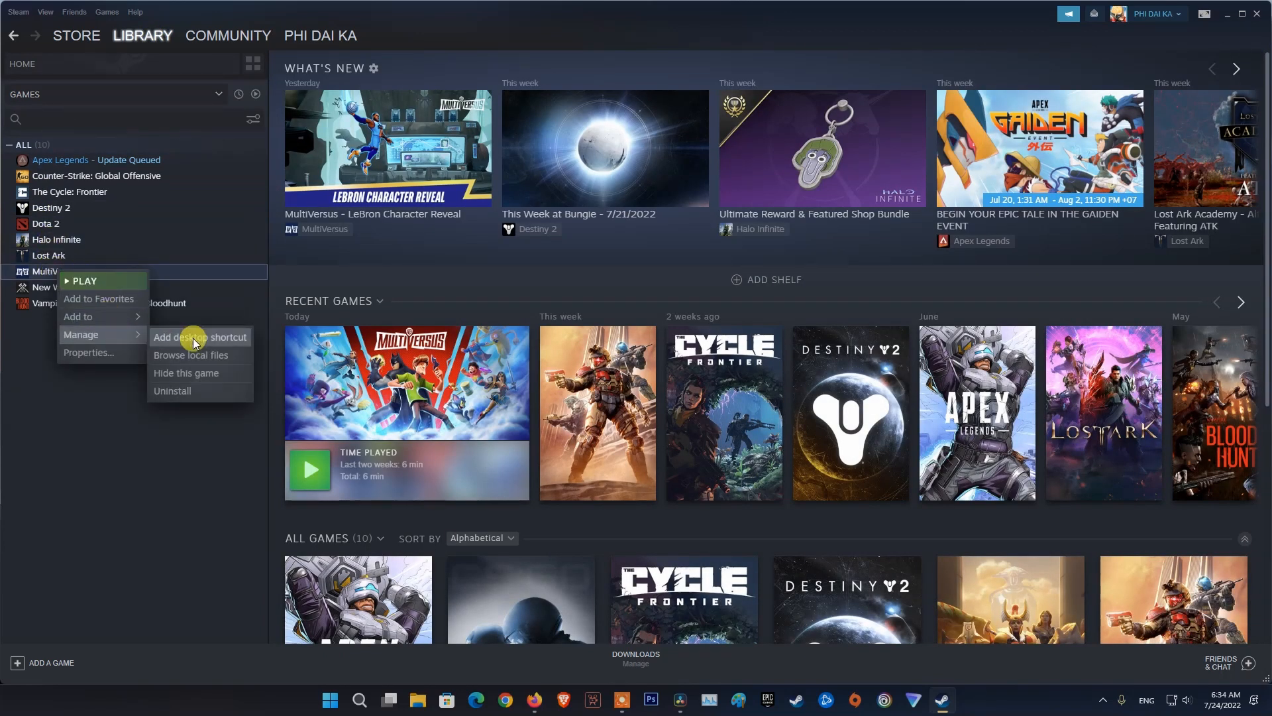
left_click(189, 357)
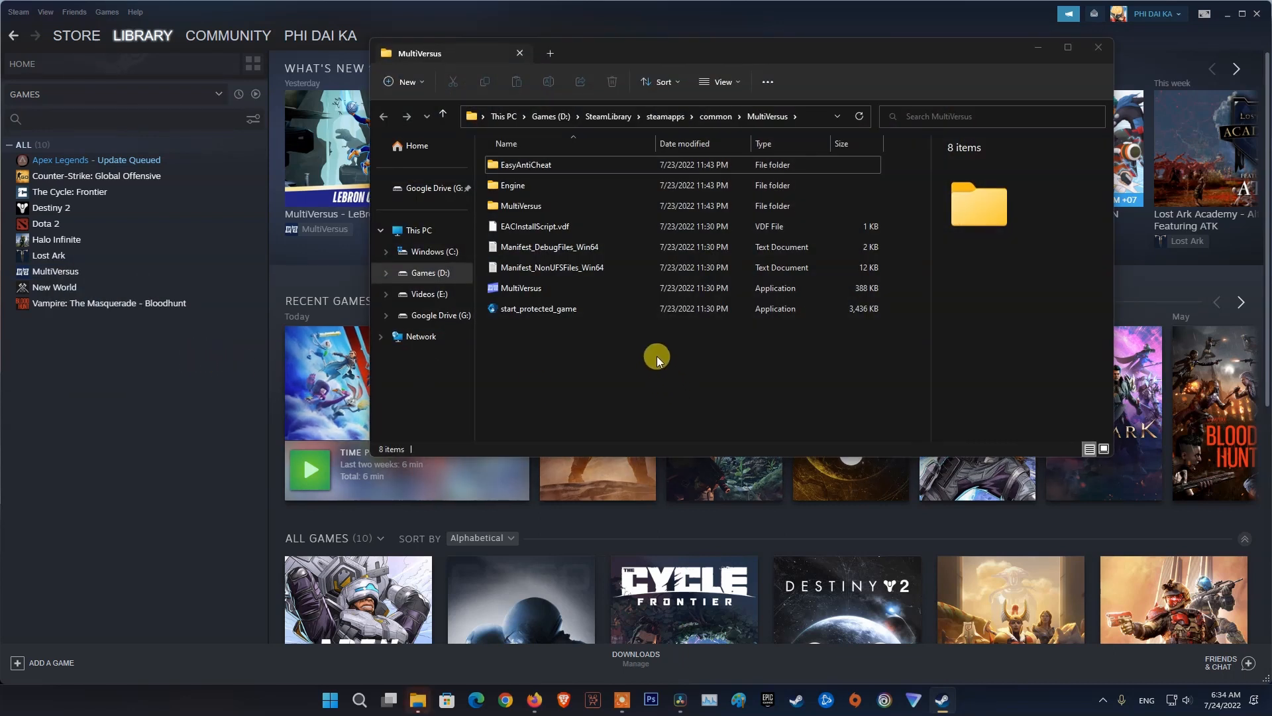
double_click(524, 165)
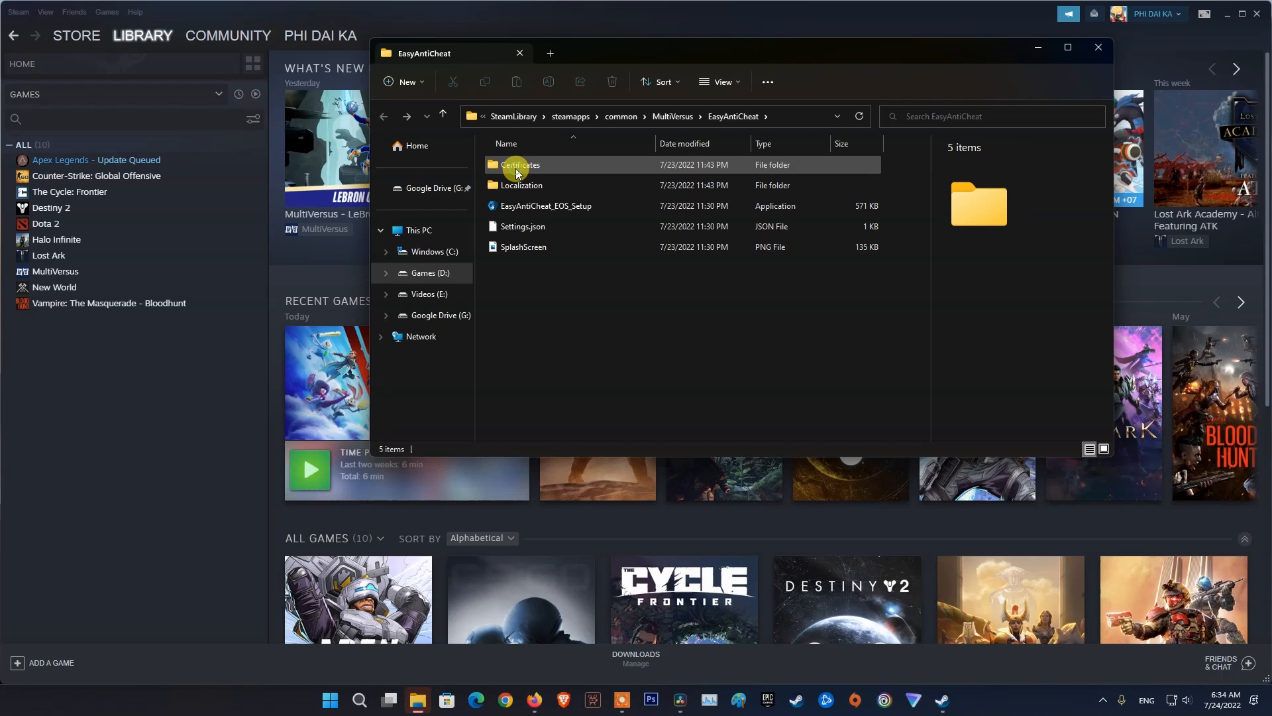
right_click(543, 205)
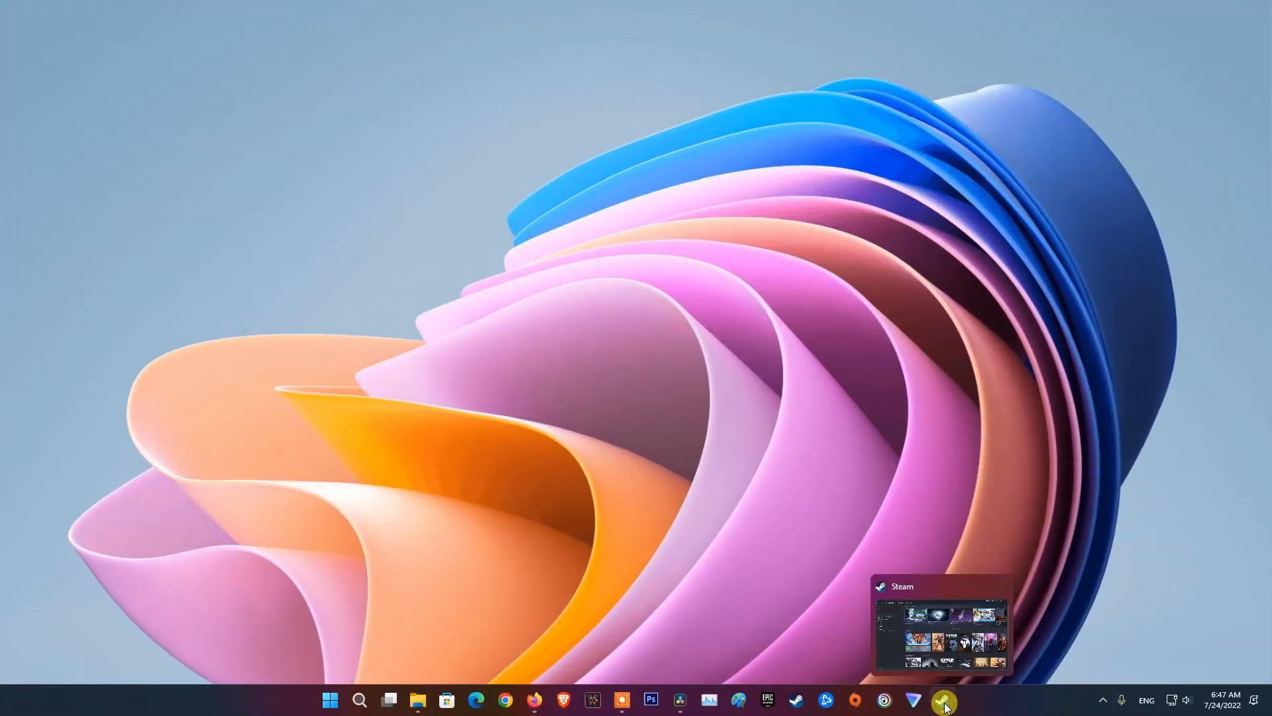
Run 'Verify integrity of game files' from MultiVersus's Local Files properties
left_click(943, 699)
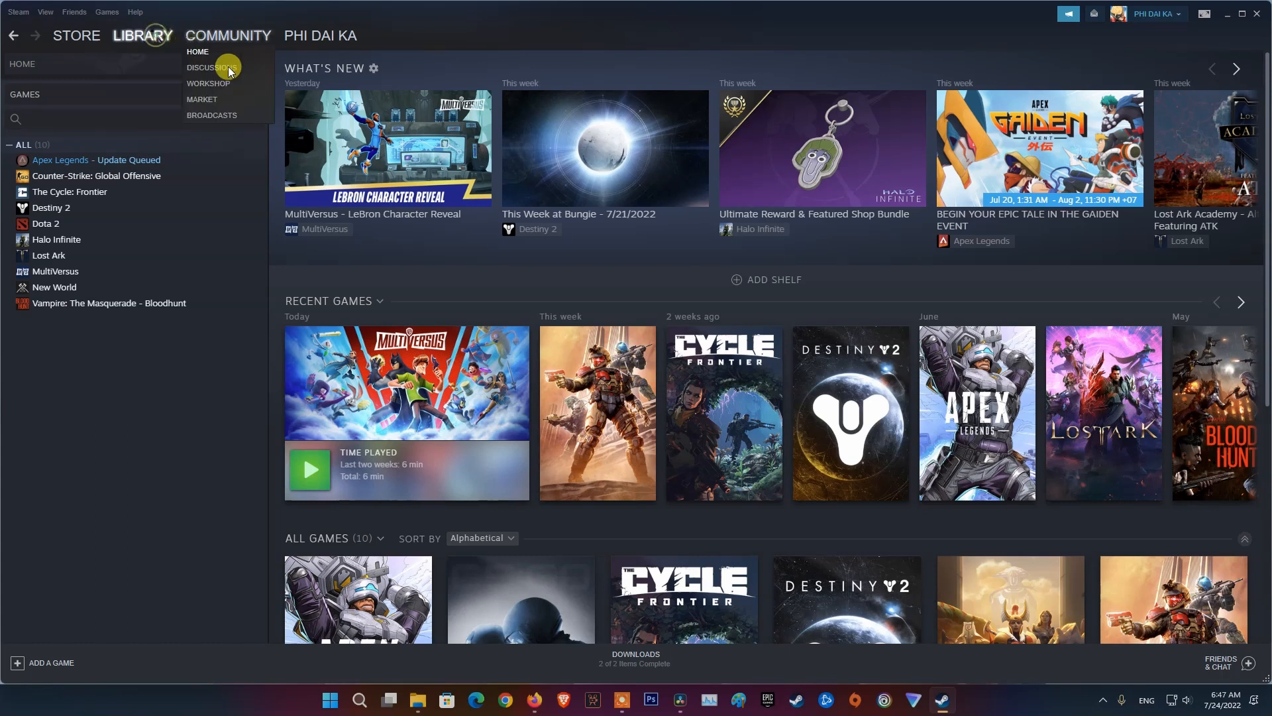
right_click(54, 271)
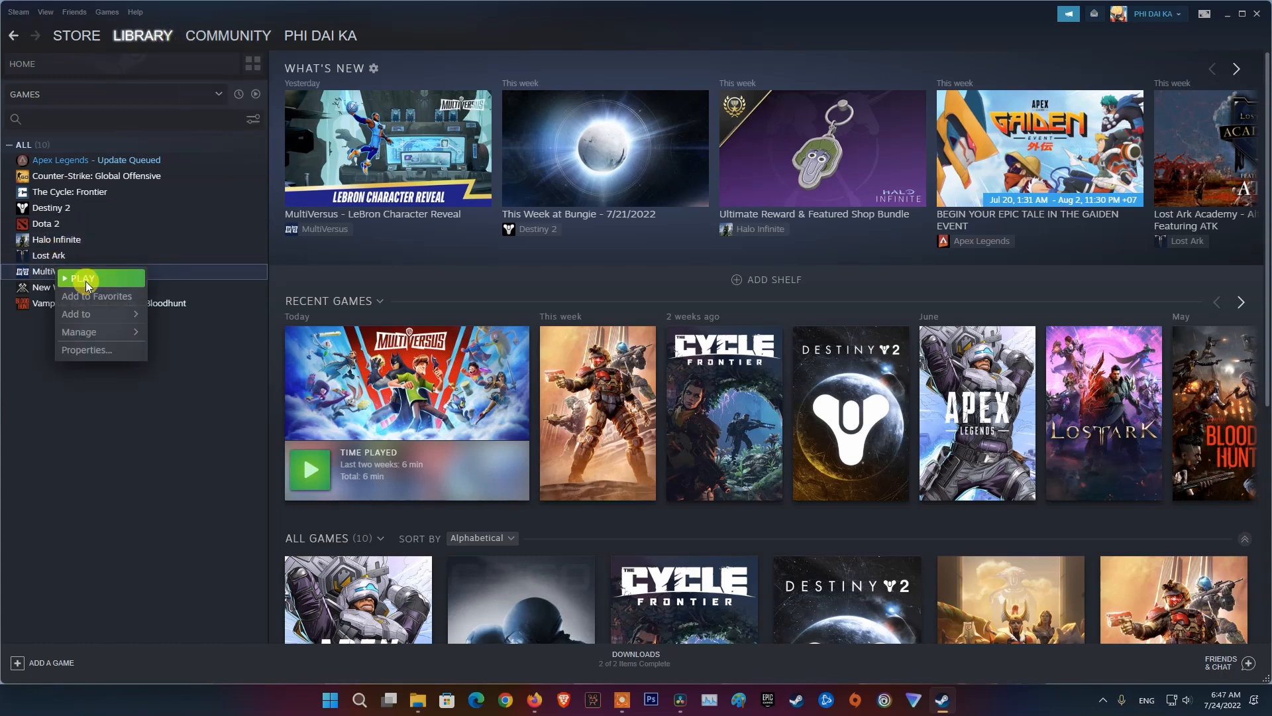
left_click(86, 350)
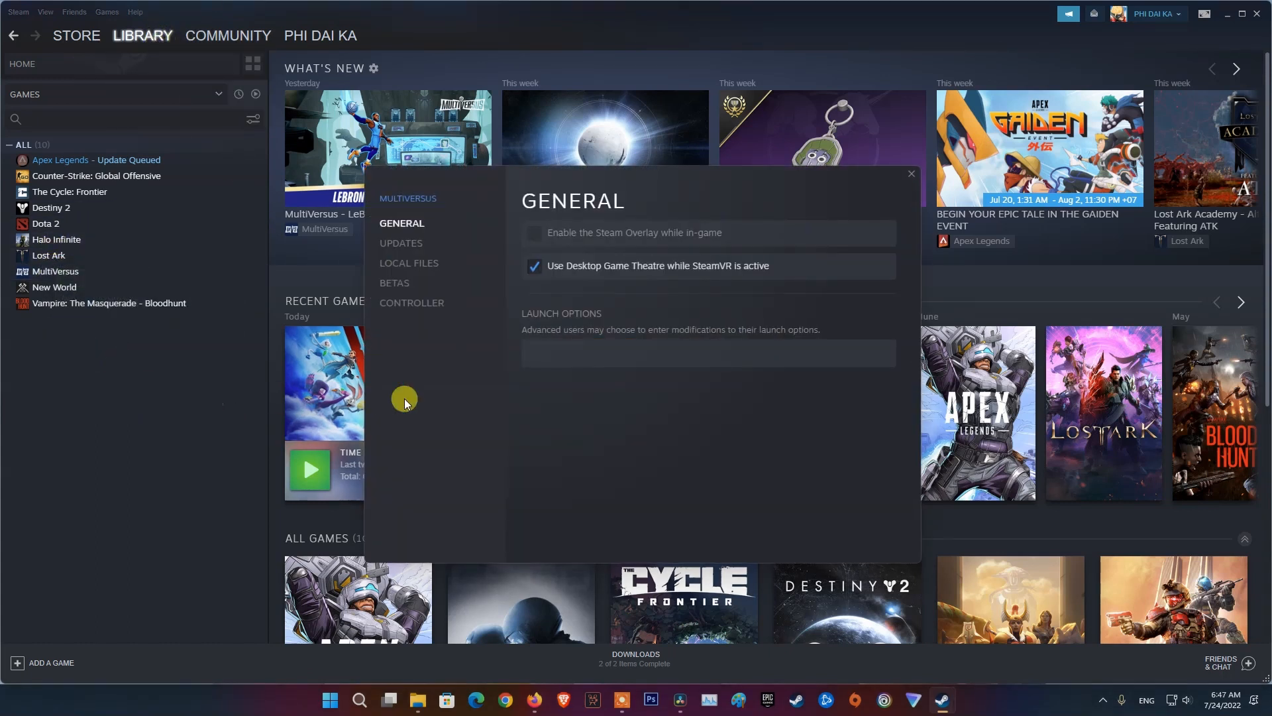
left_click(409, 263)
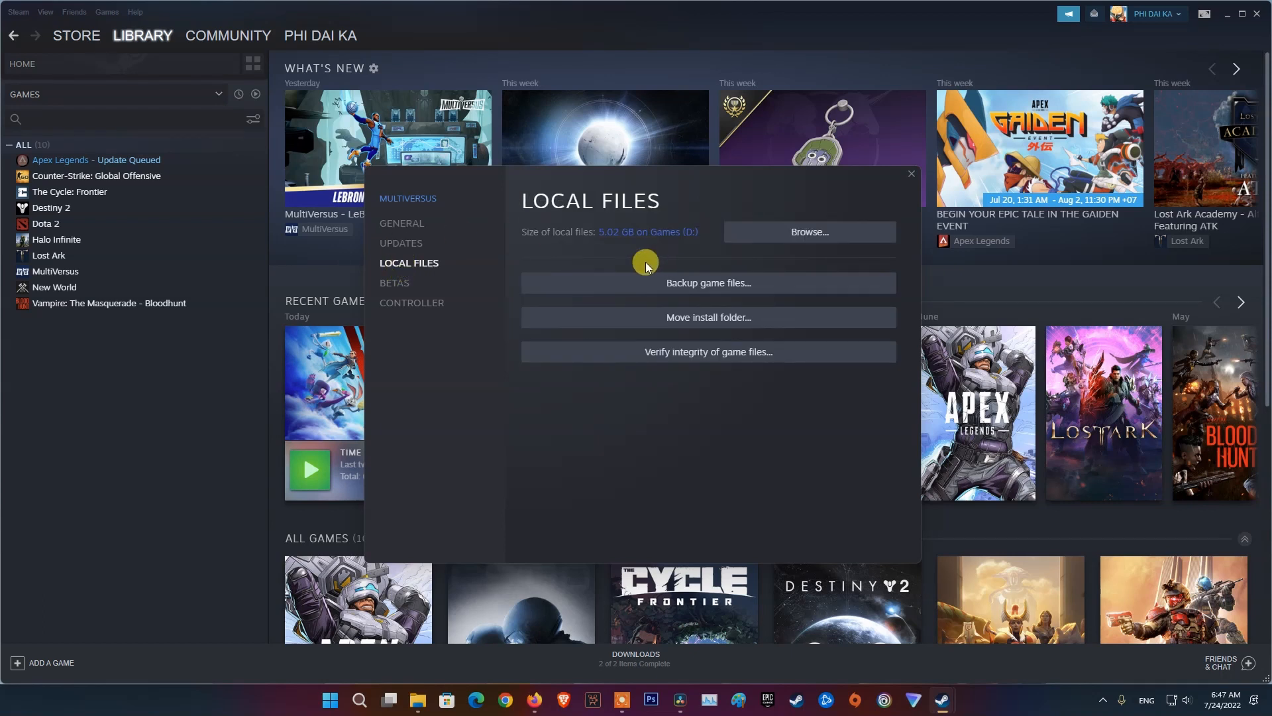
left_click(707, 351)
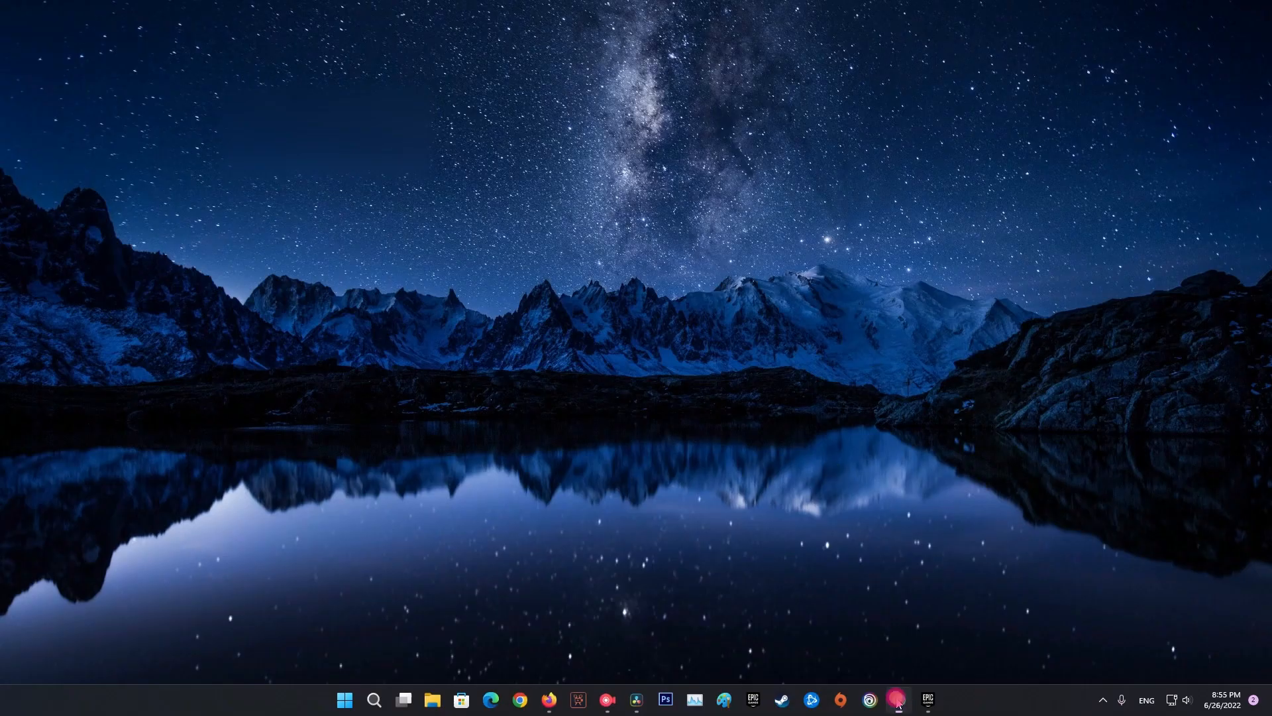
Disconnect the active ProtonVPN session from the taskbar app
left_click(868, 700)
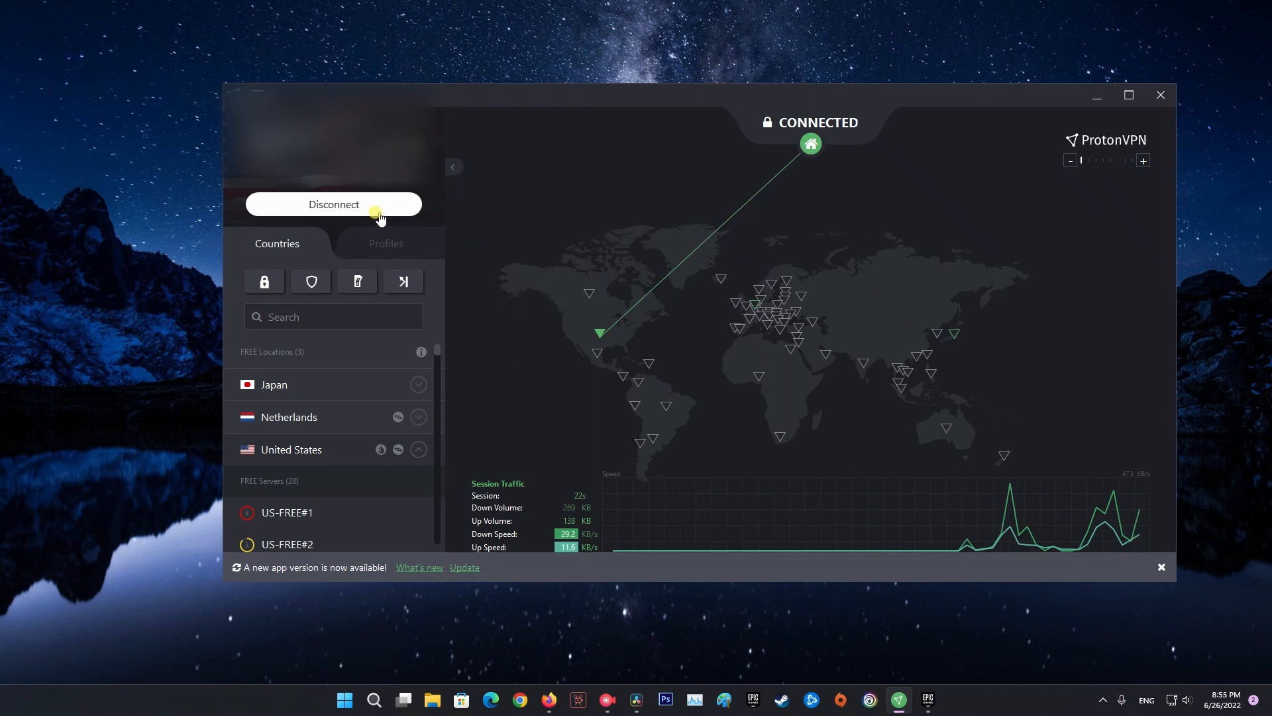
left_click(333, 204)
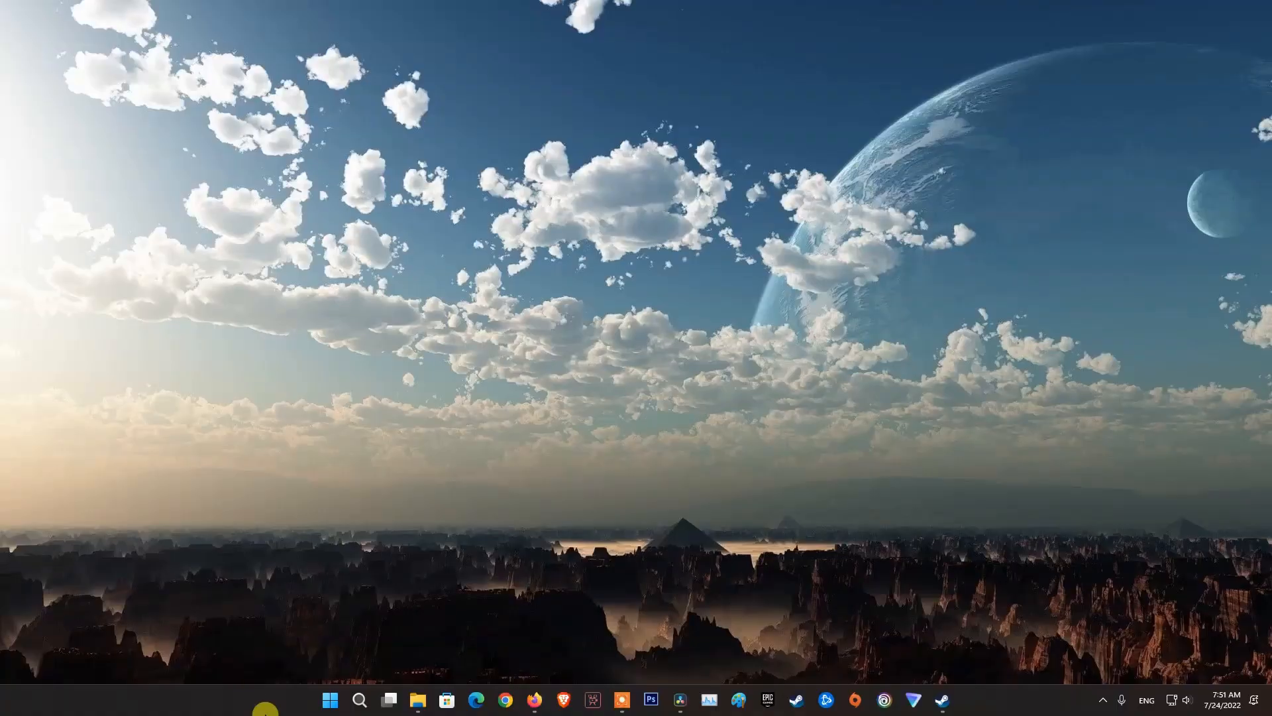
Check Windows Update and have Device Manager search automatically for a newer RTX 3070 Ti driver
right_click(329, 698)
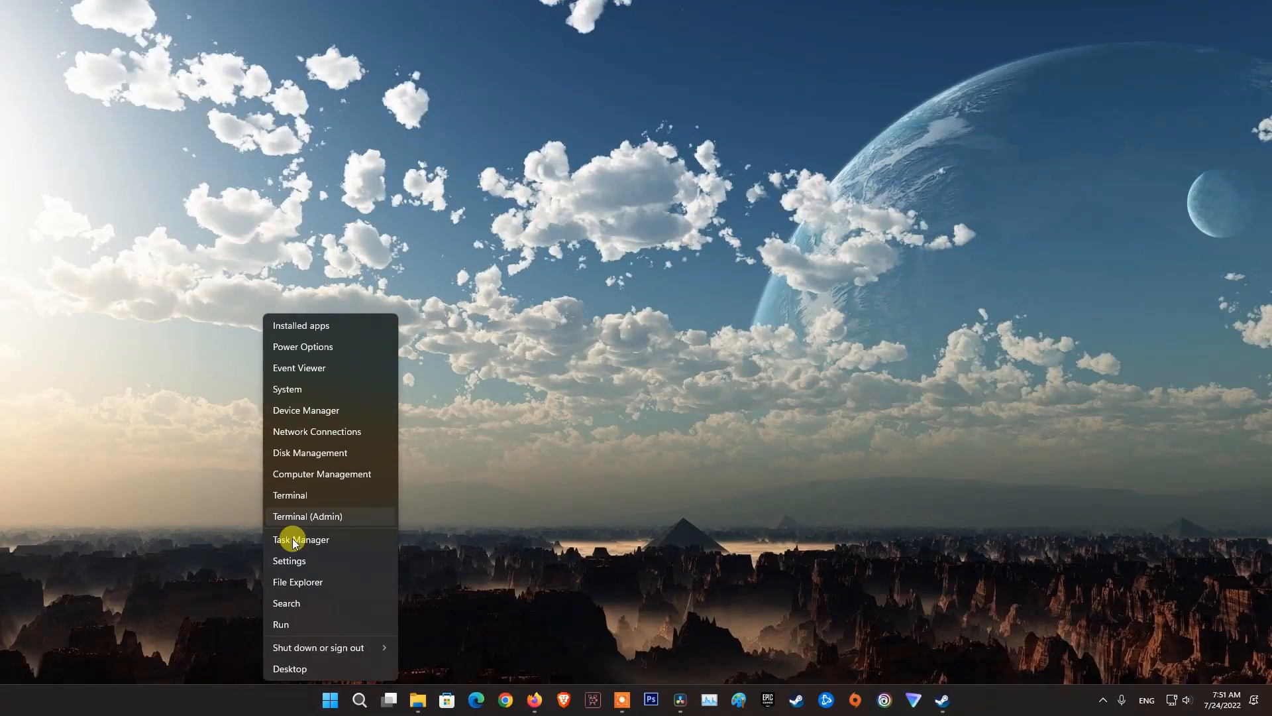
left_click(289, 565)
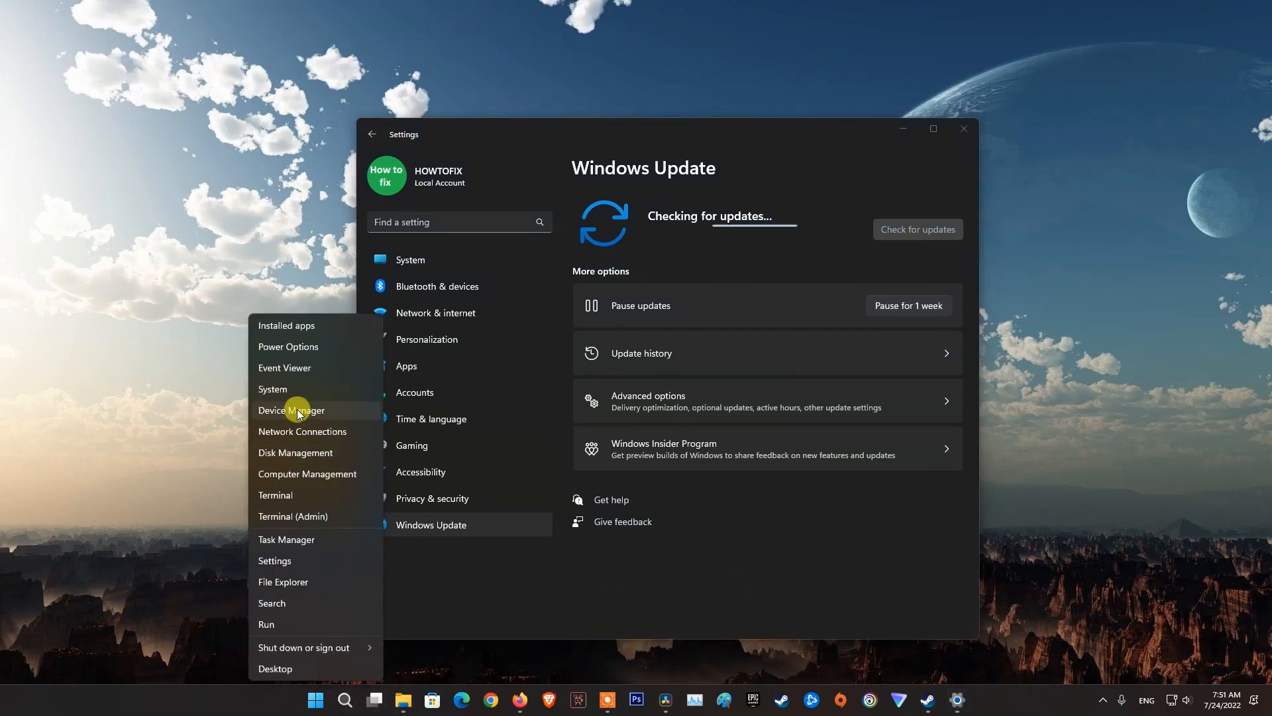
left_click(291, 410)
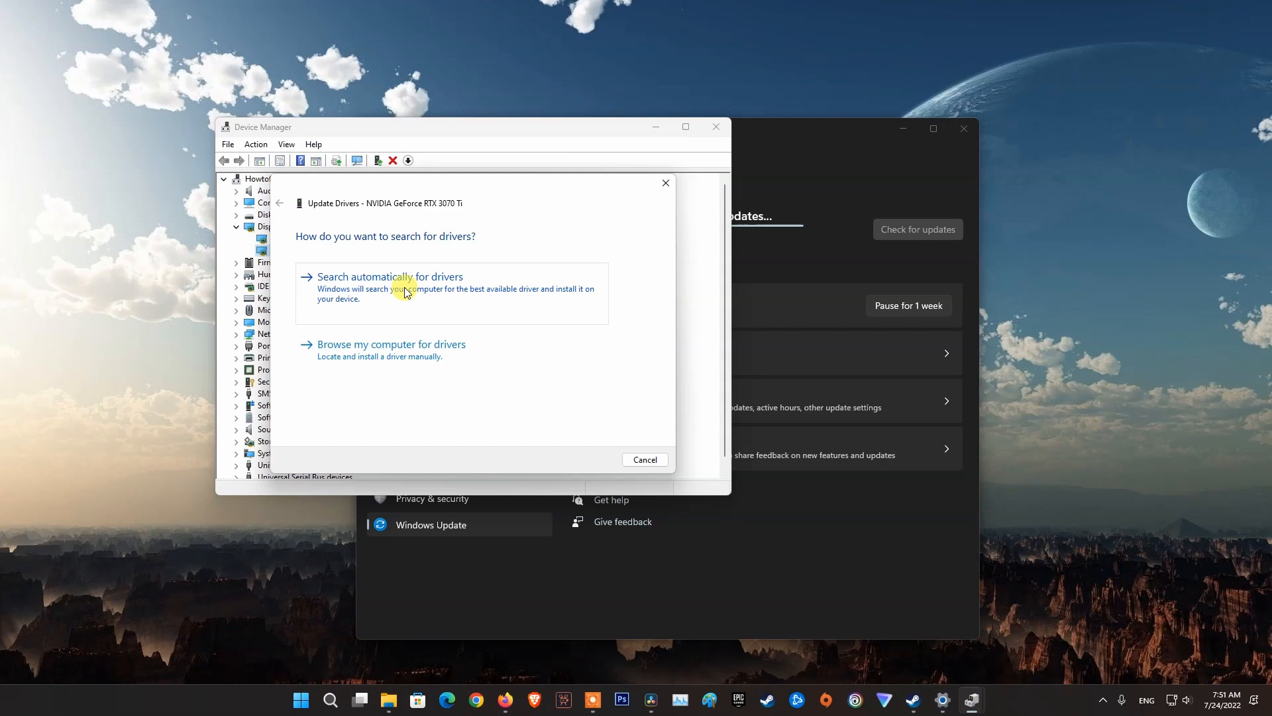
left_click(390, 275)
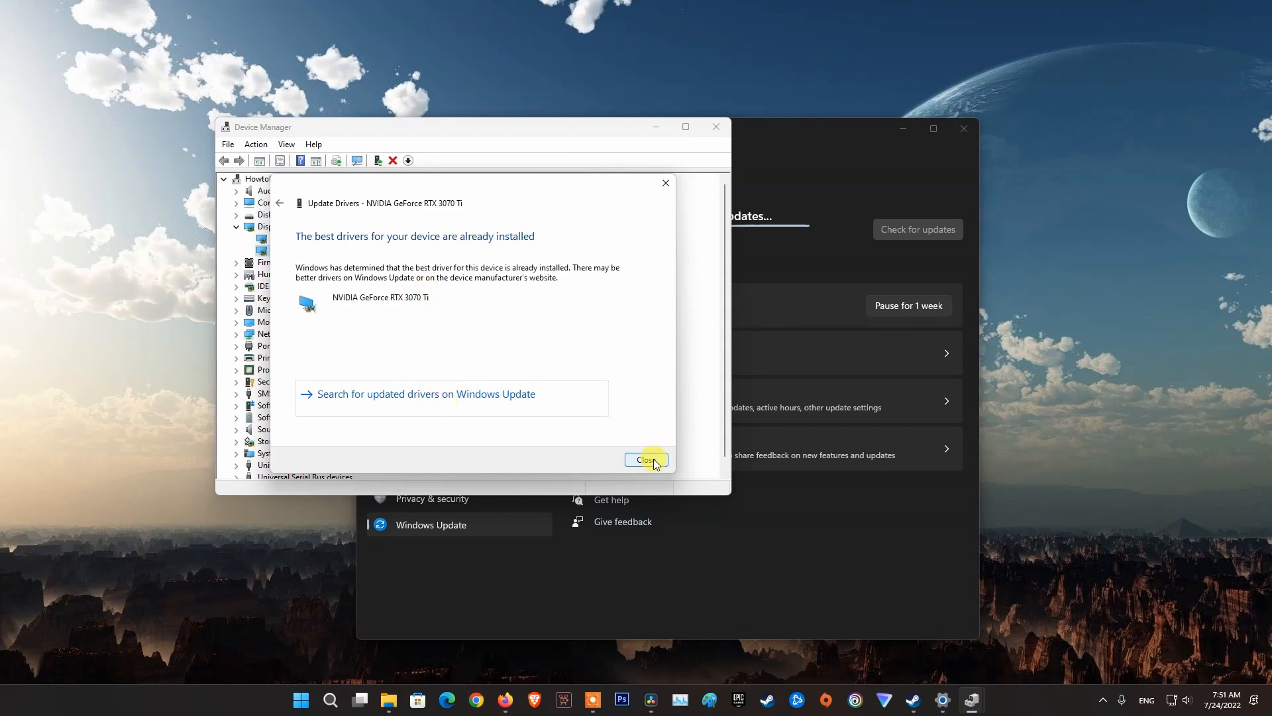
left_click(643, 459)
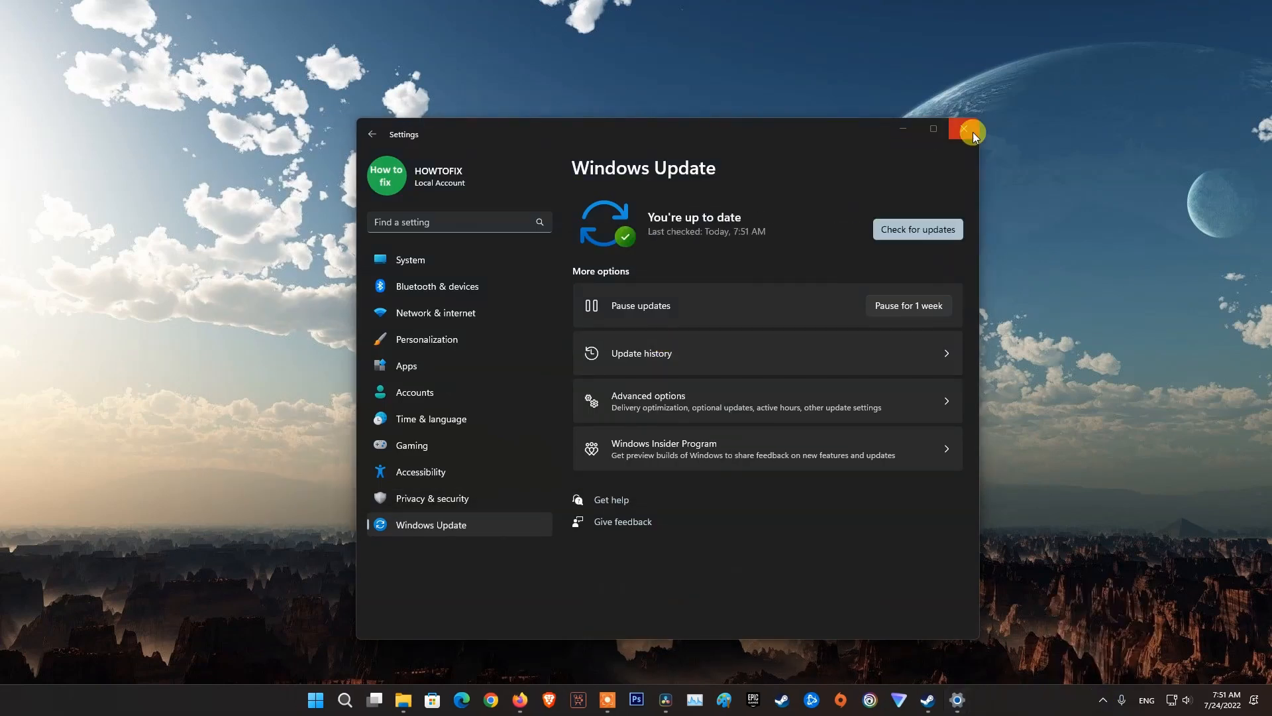
left_click(969, 129)
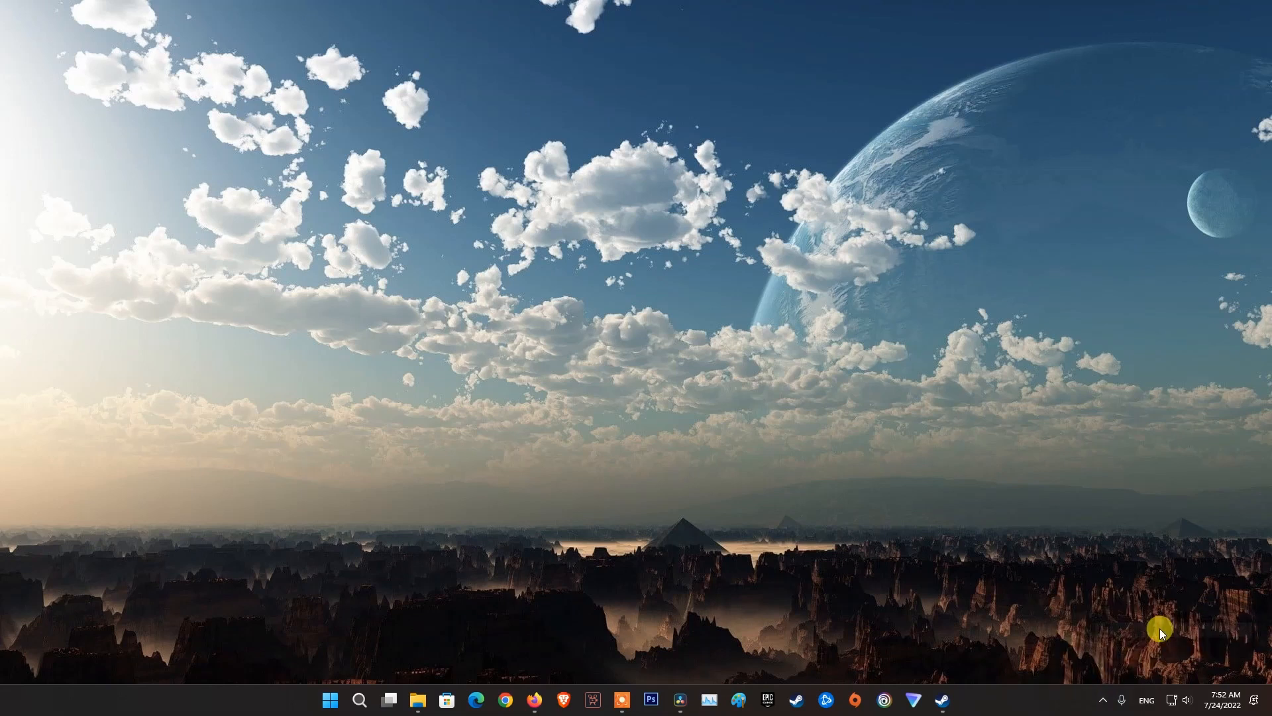
Check for driver updates in GeForce Experience, confirming the latest Studio Driver is installed
left_click(955, 699)
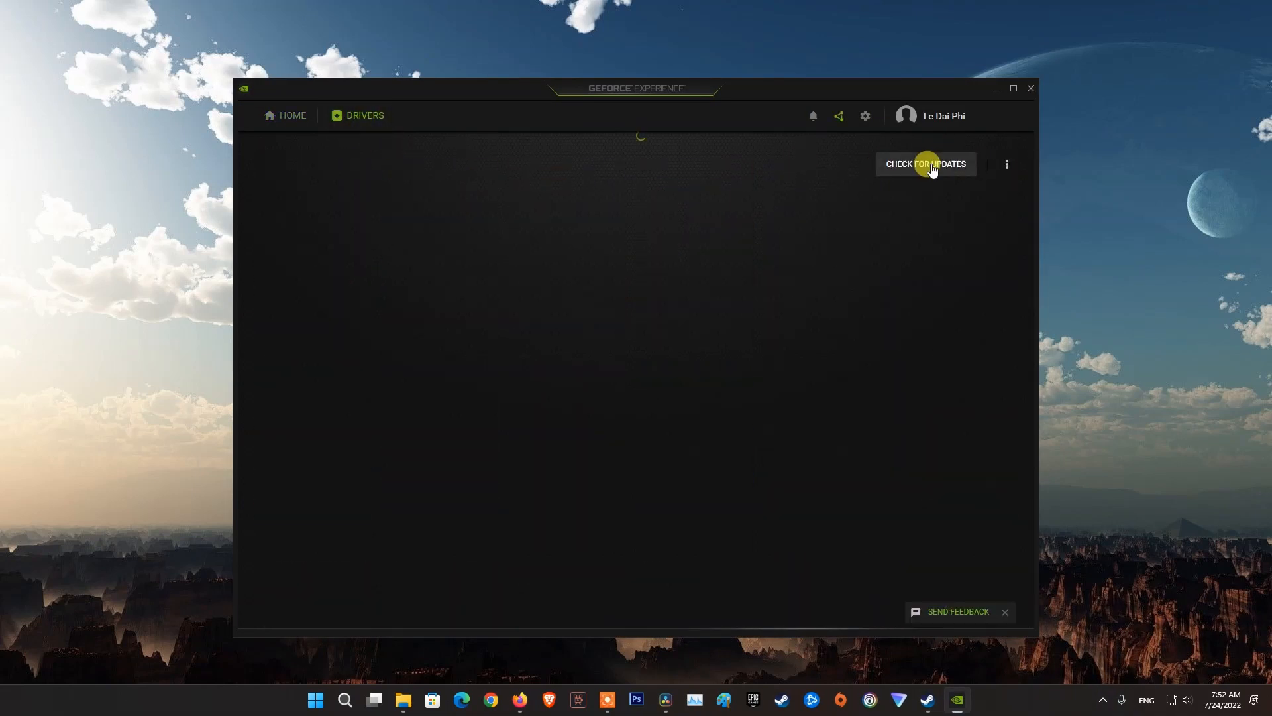
left_click(925, 164)
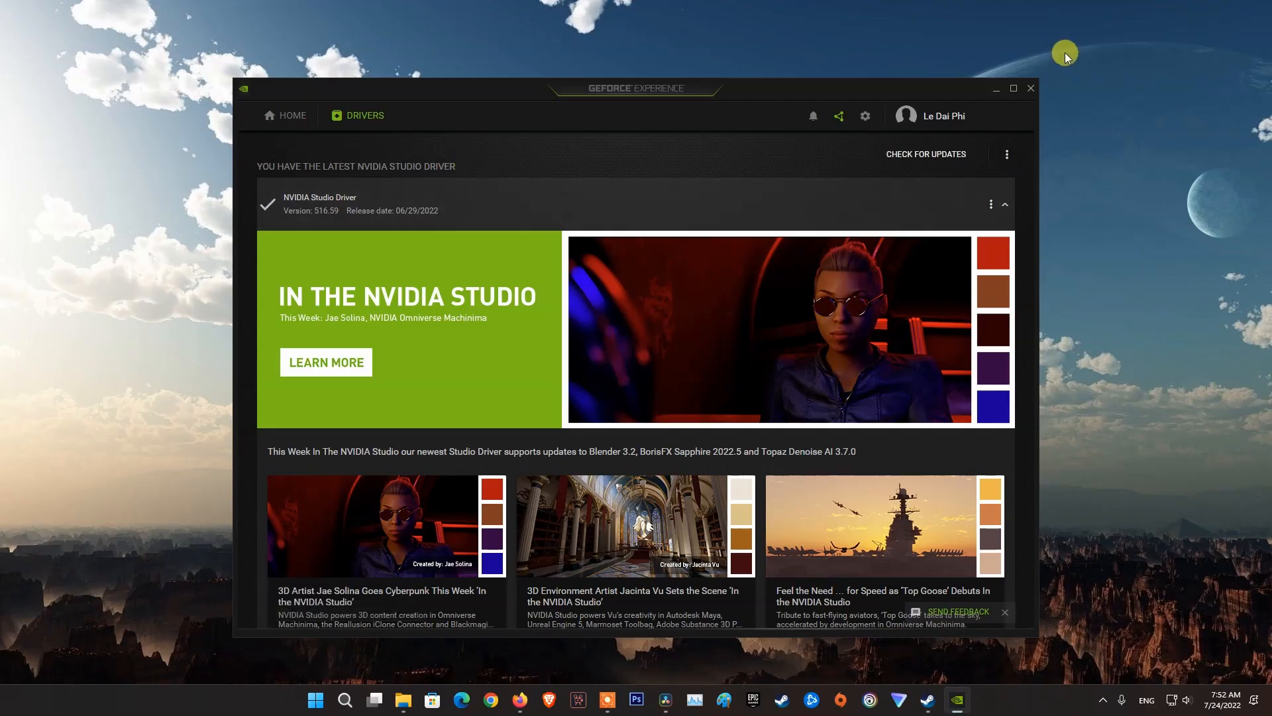
left_click(1030, 88)
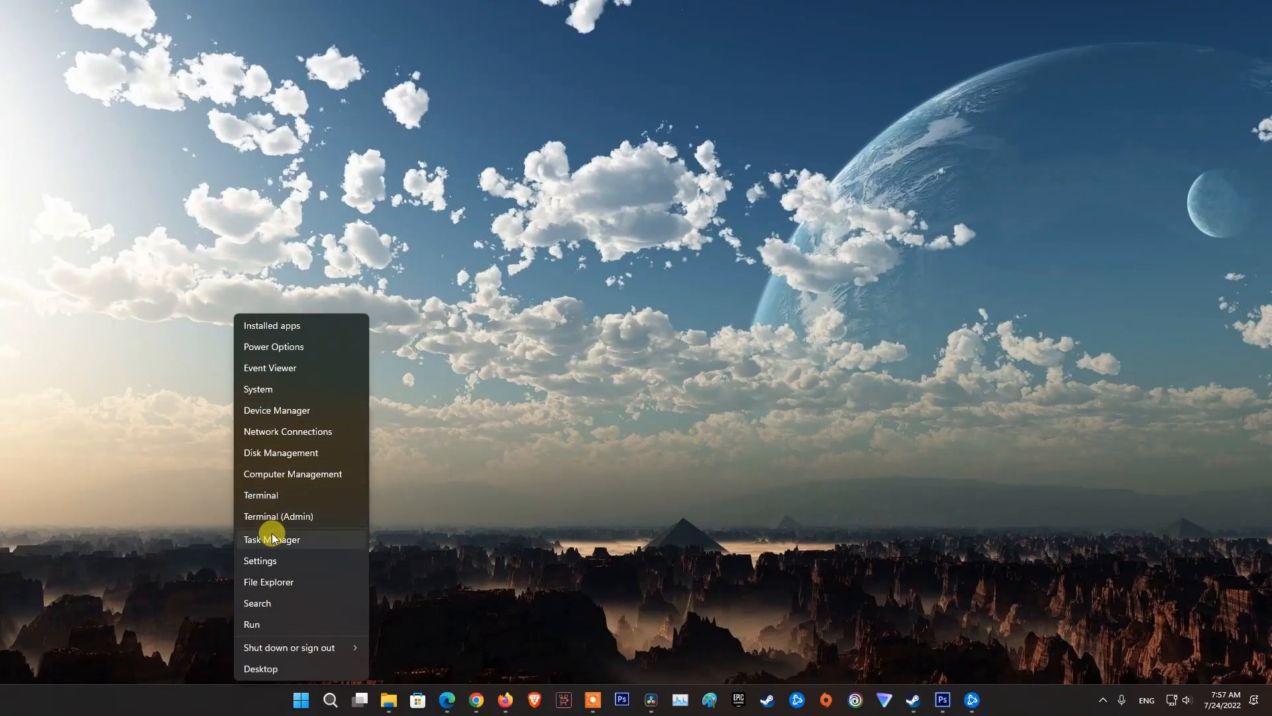
End Photoshop and Chrome in Task Manager, dismissing the could-not-terminate error, then close it
left_click(271, 539)
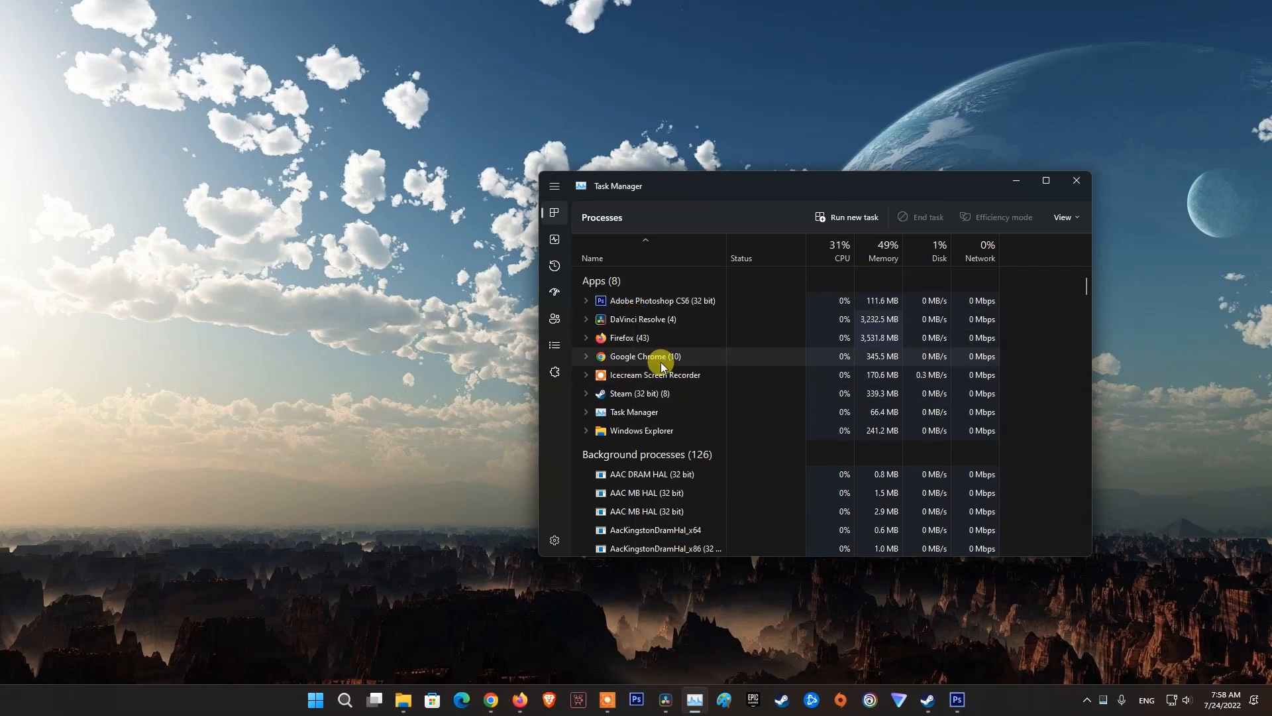
left_click(924, 217)
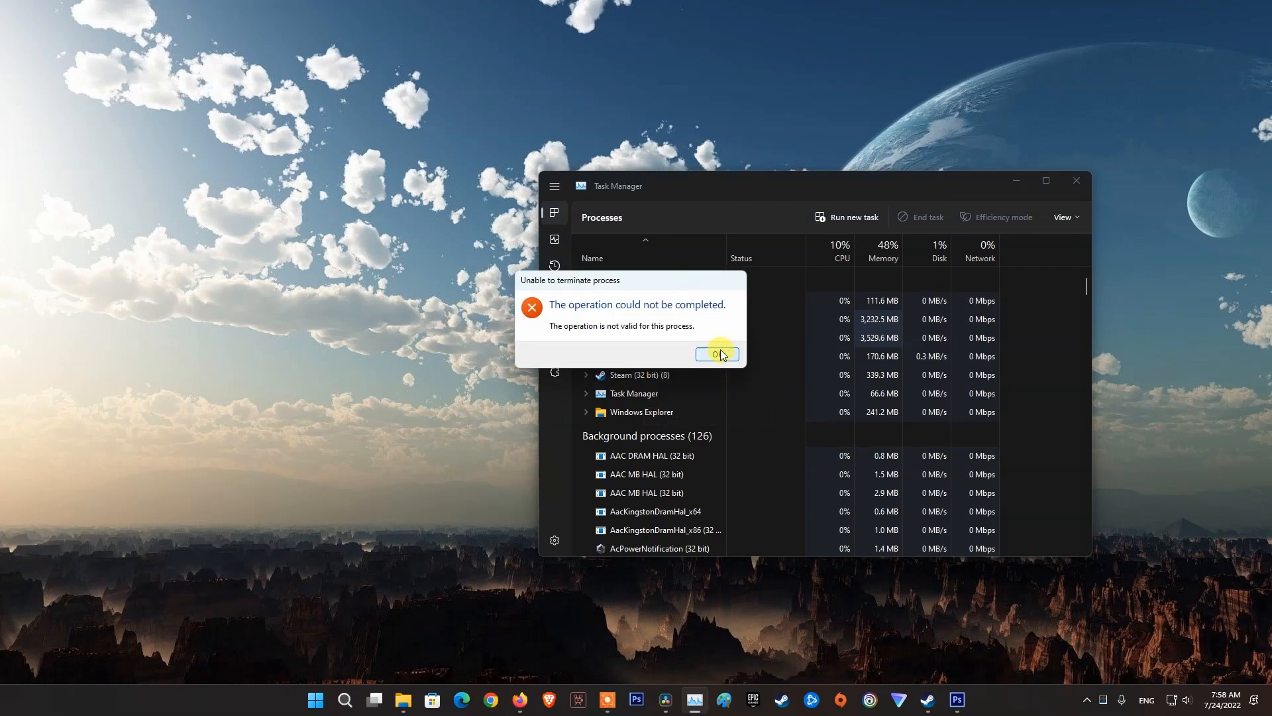
left_click(716, 355)
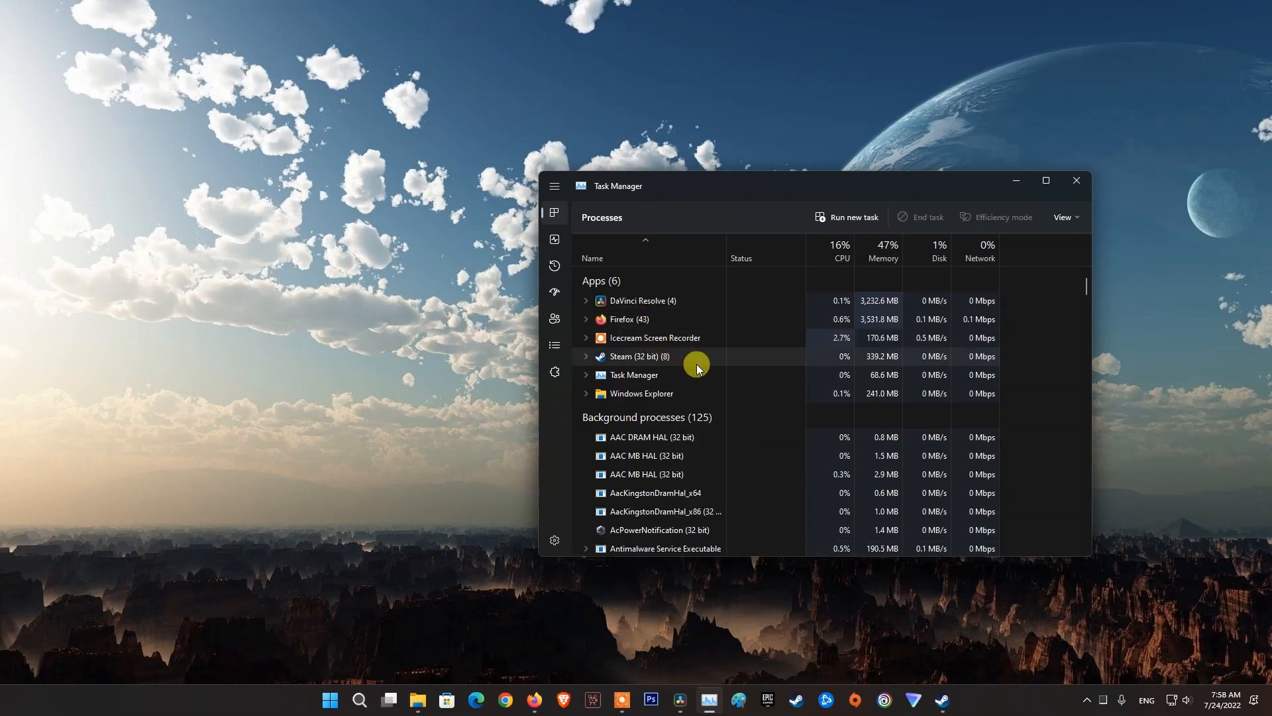
mouse_move(1076, 180)
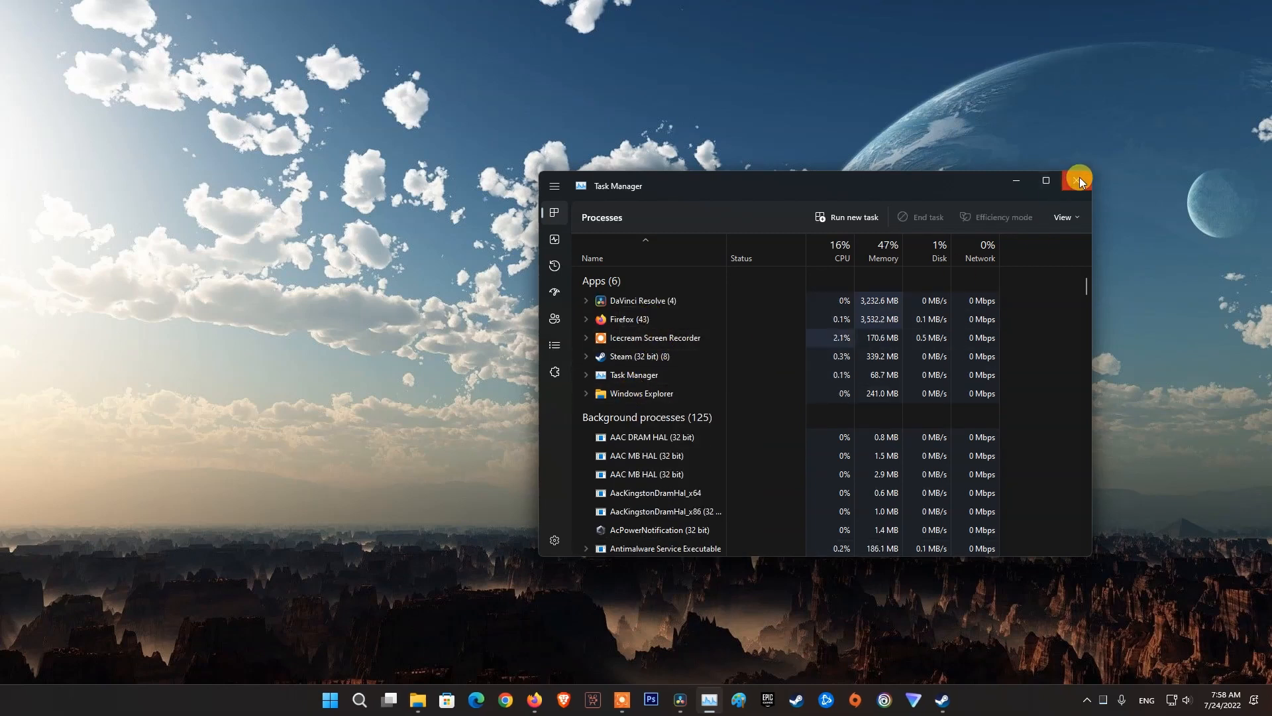
left_click(1078, 181)
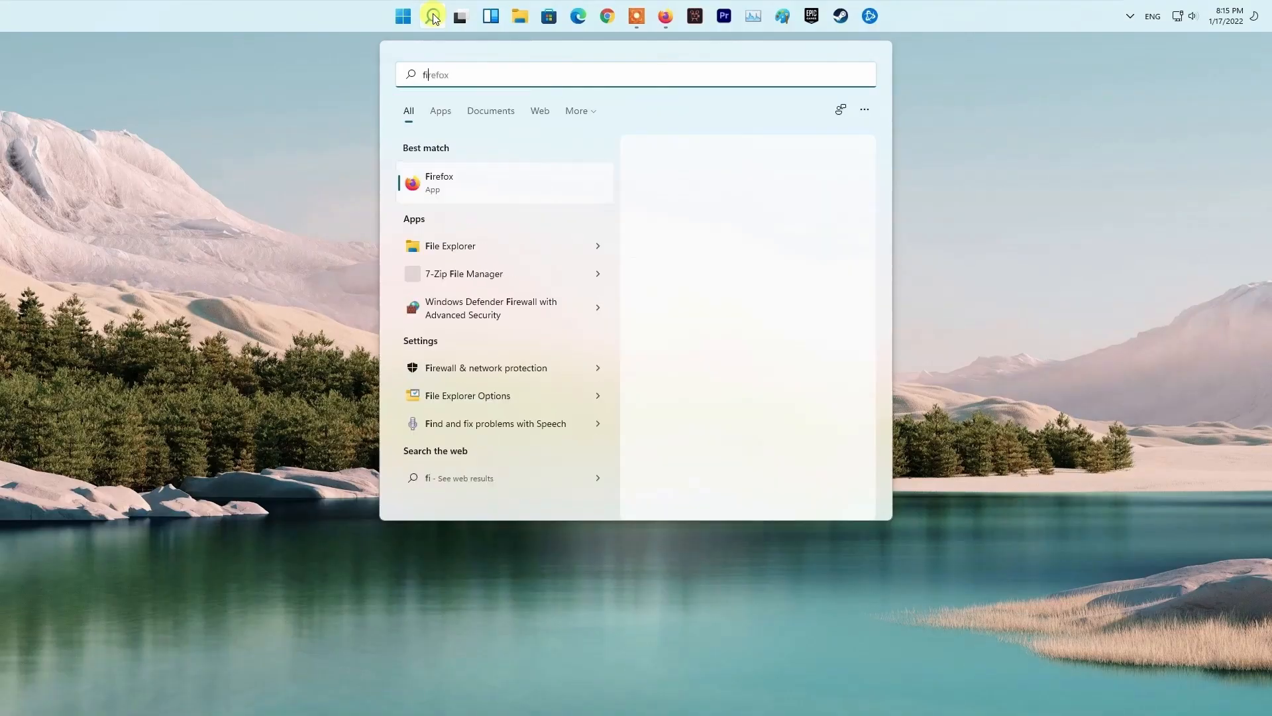
Use msconfig to disable non-Microsoft services, then view startup apps in Task Manager
type("msc")
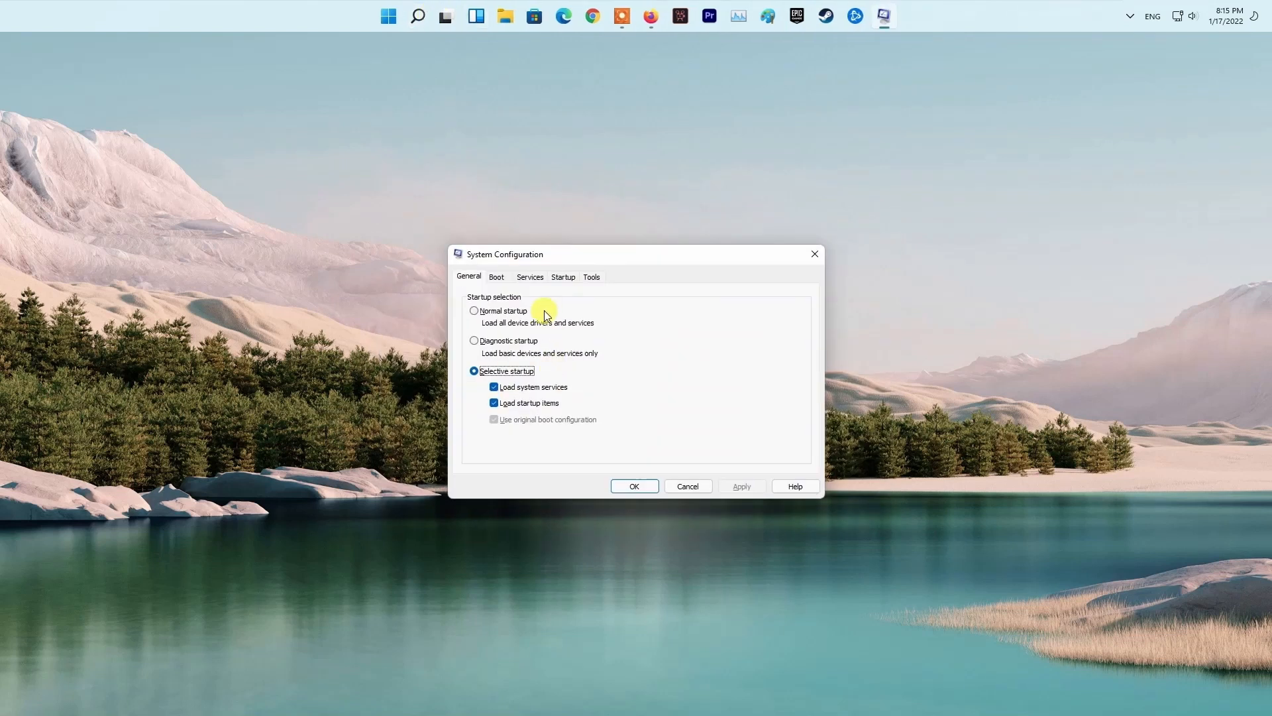
left_click(529, 277)
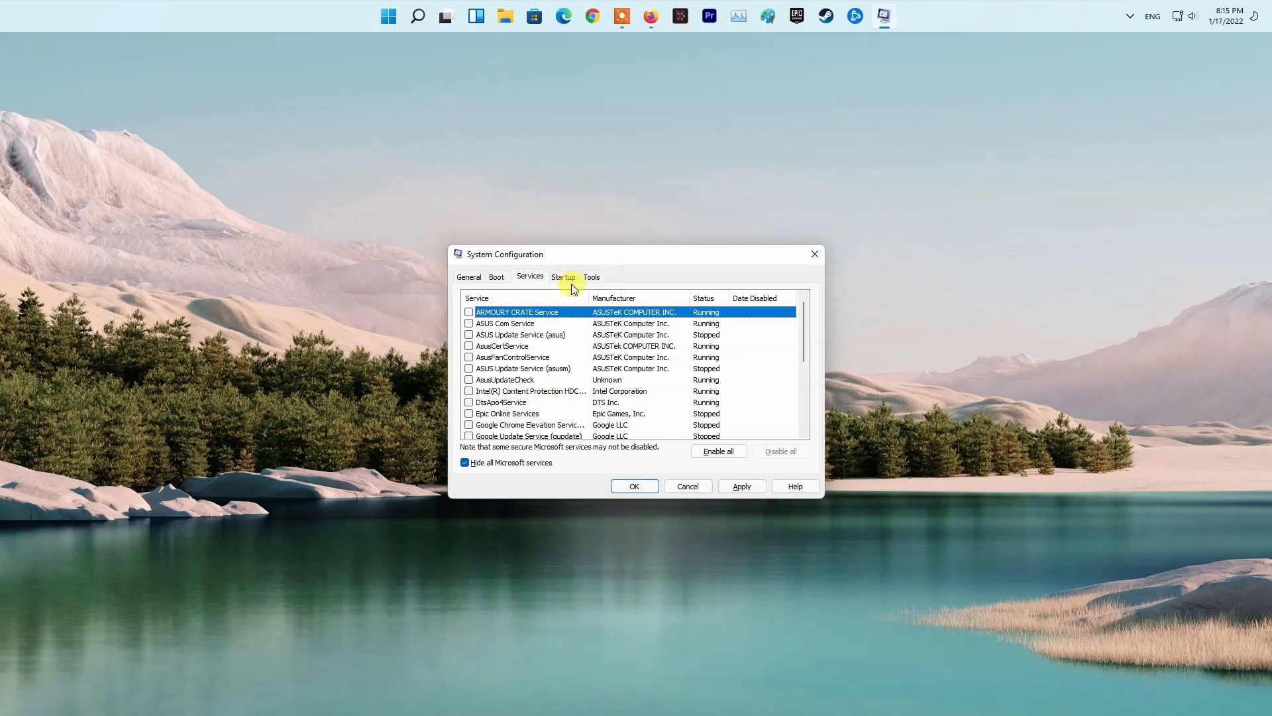
left_click(562, 277)
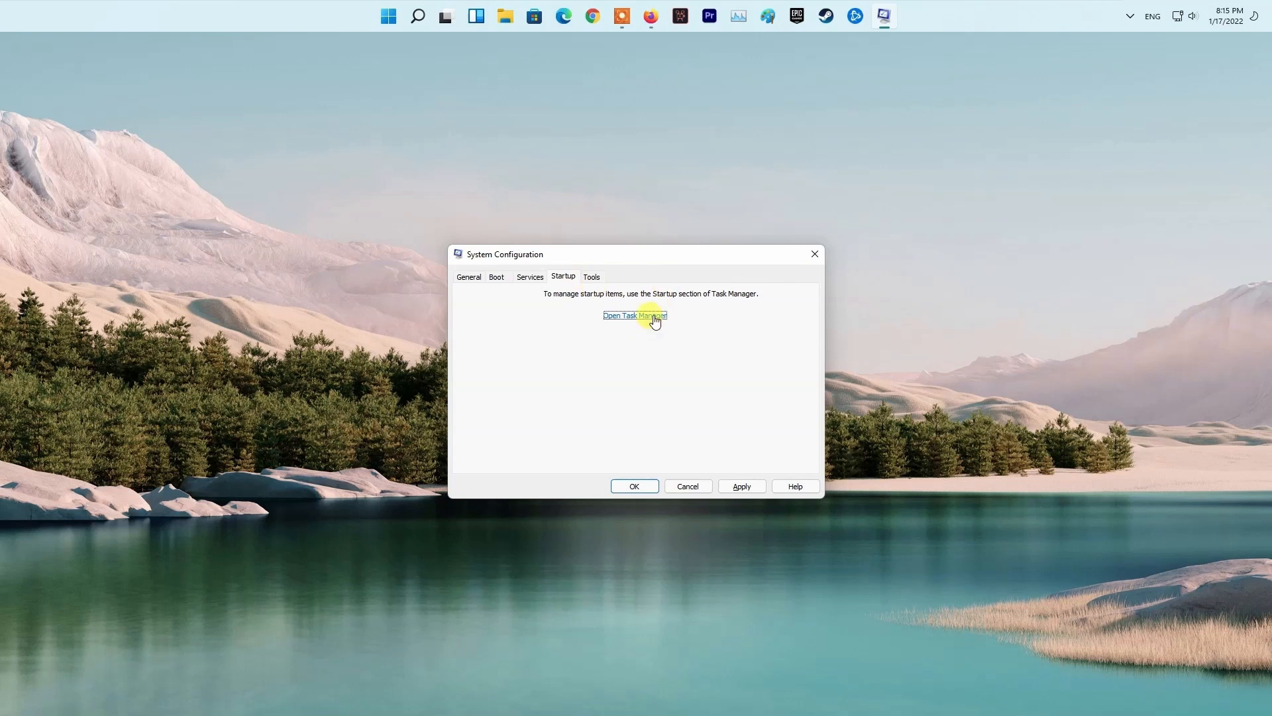
left_click(635, 315)
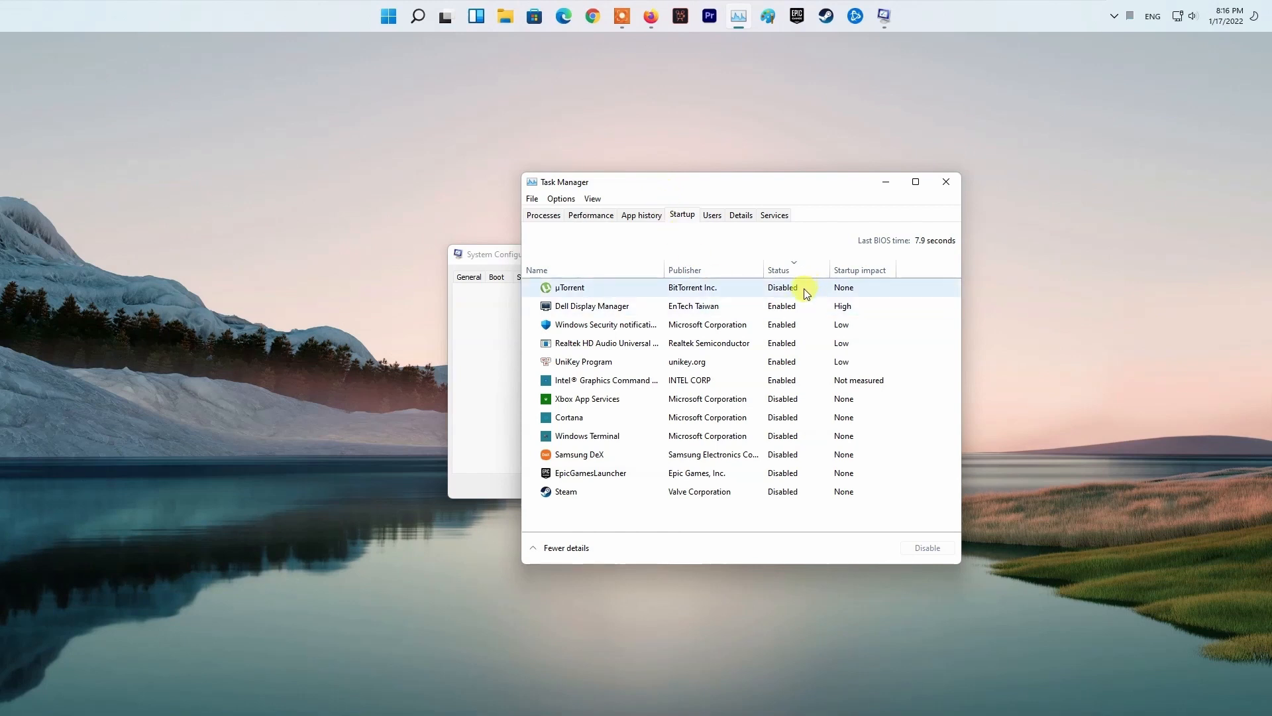
left_click(593, 307)
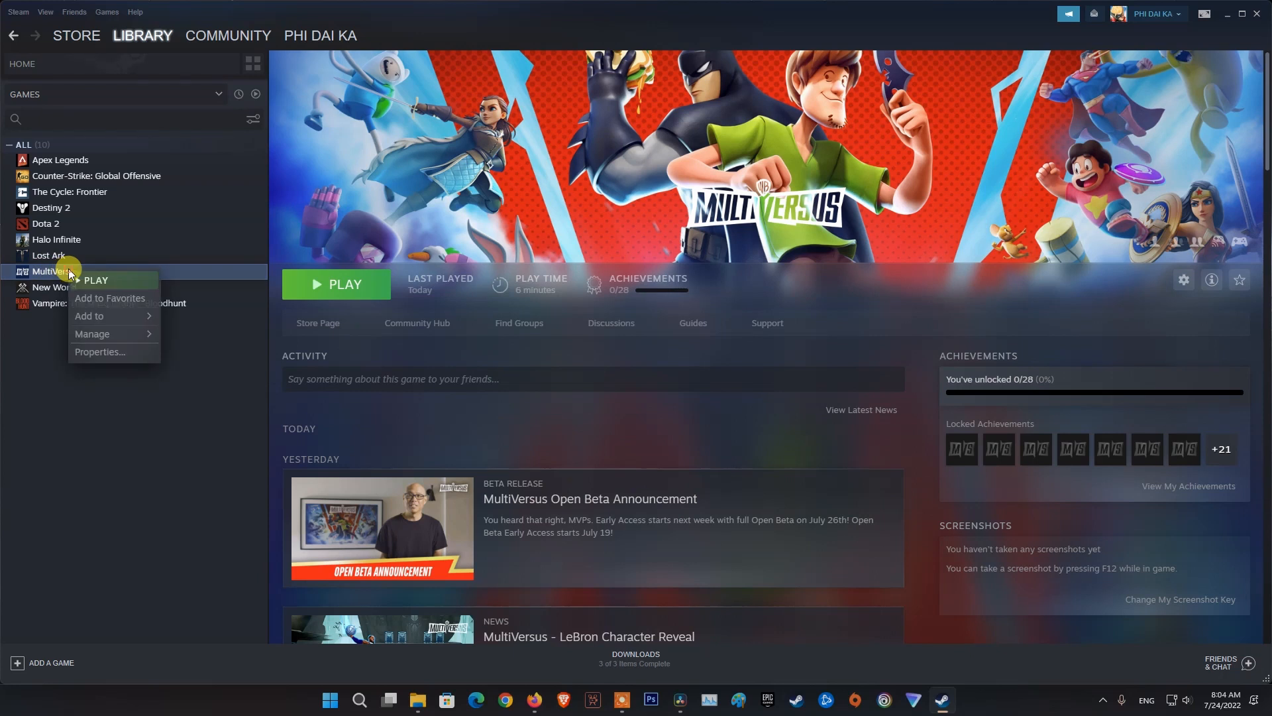
mouse_move(92, 333)
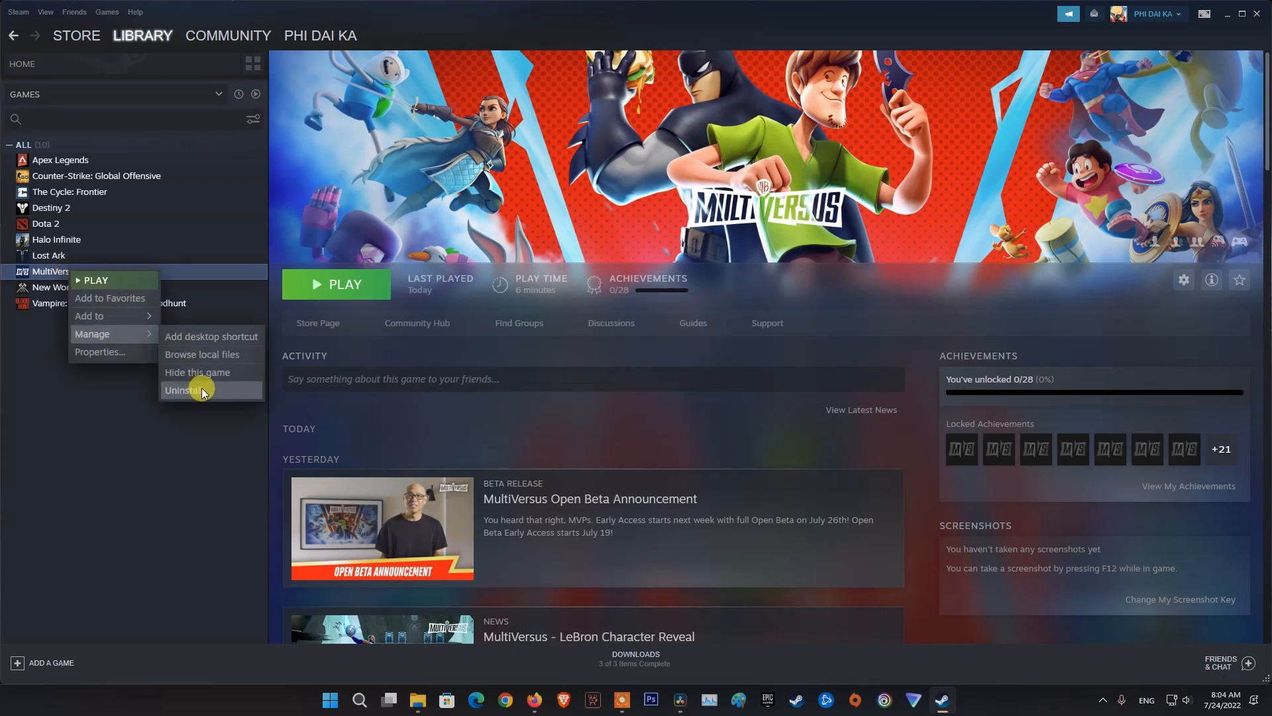
mouse_move(228, 396)
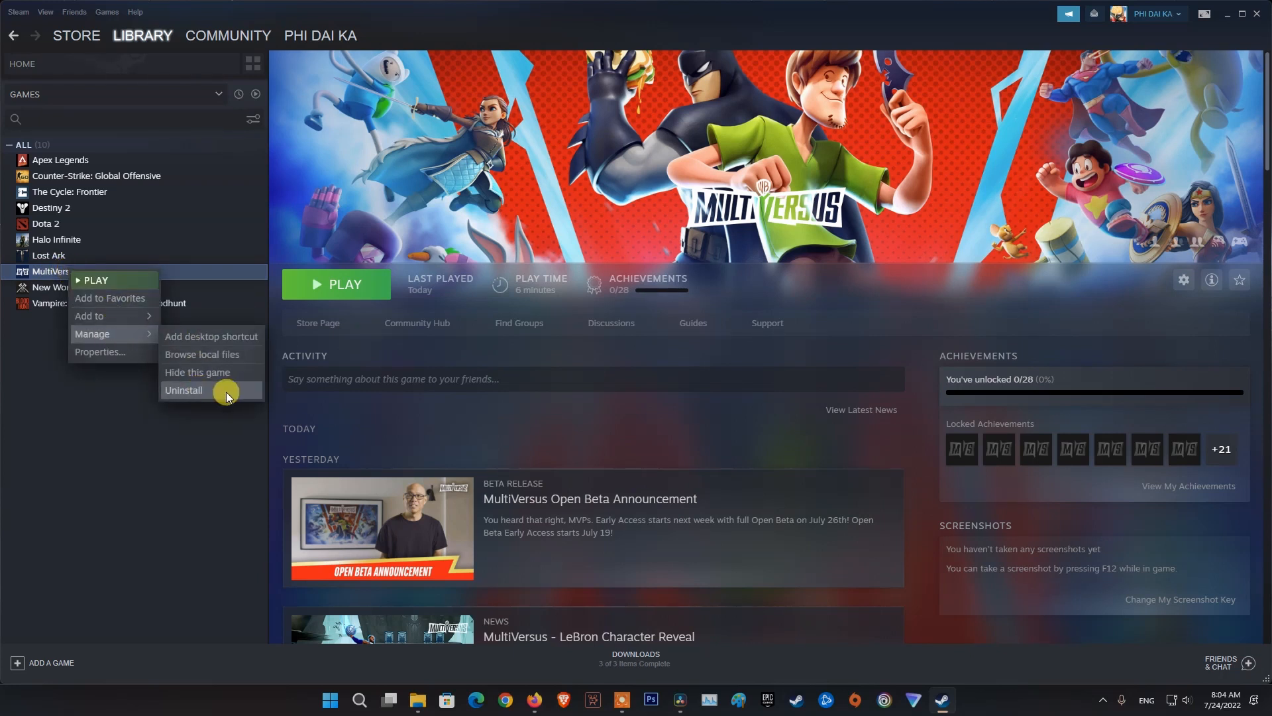